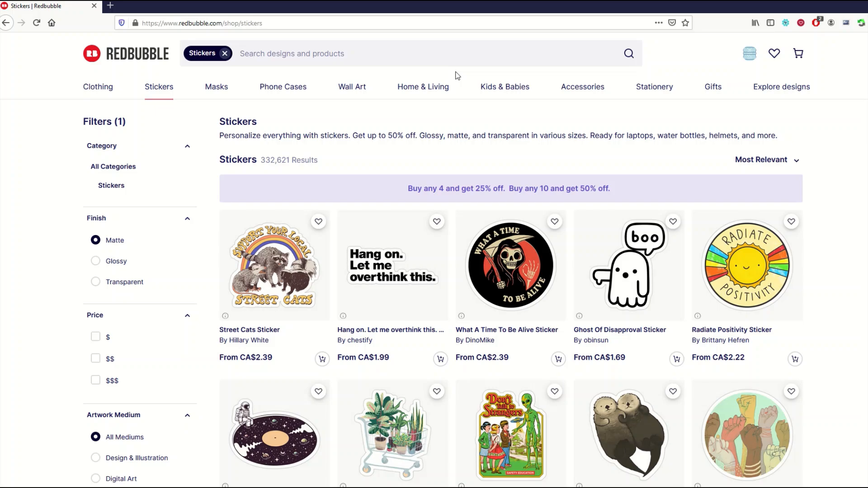
Browse rawpixel's Public Domain section into the Vincent van Gogh collection.
{"action": "left_click", "coordinate": [159, 87]}
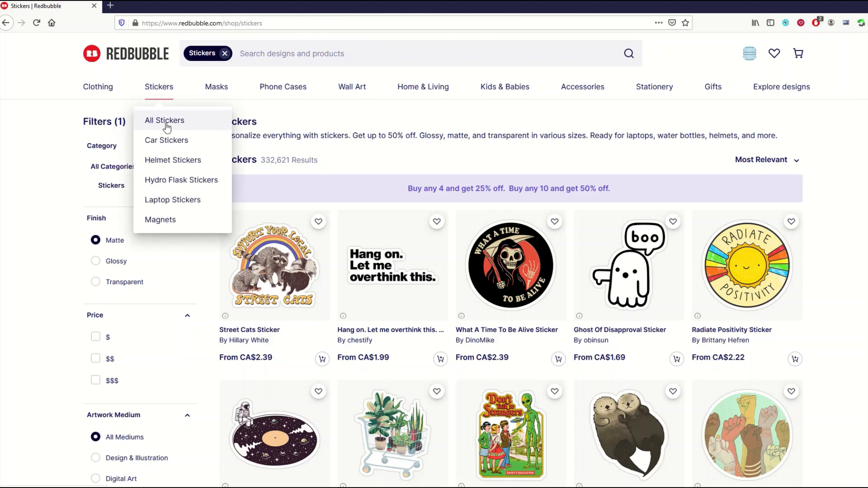
{"action": "mouse_move", "coordinate": [320, 167]}
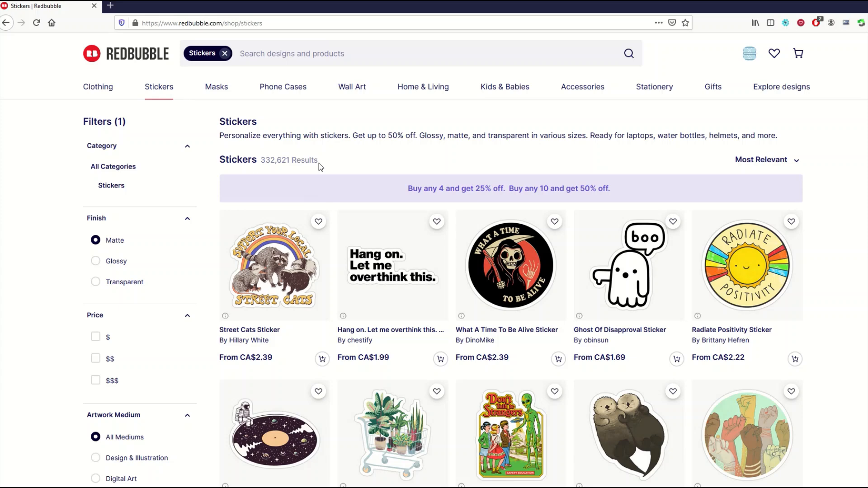
{"action": "scroll", "scroll_direction": "down", "scroll_amount": 3}
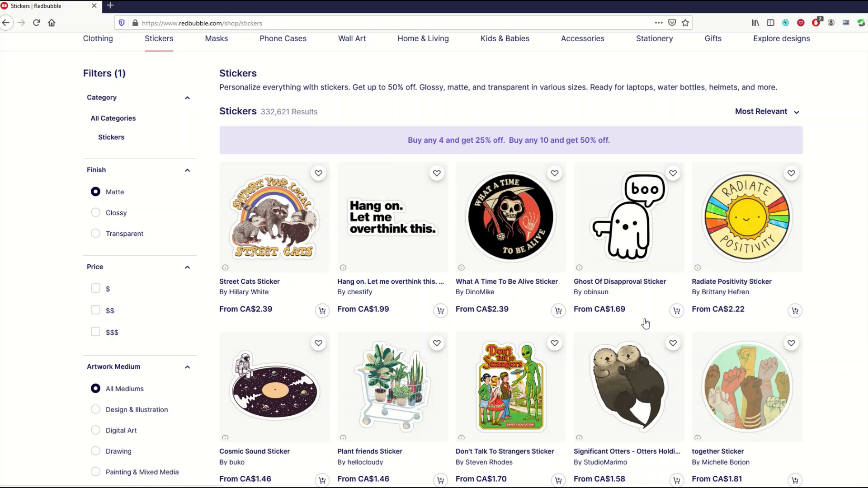
{"action": "mouse_move", "coordinate": [719, 246]}
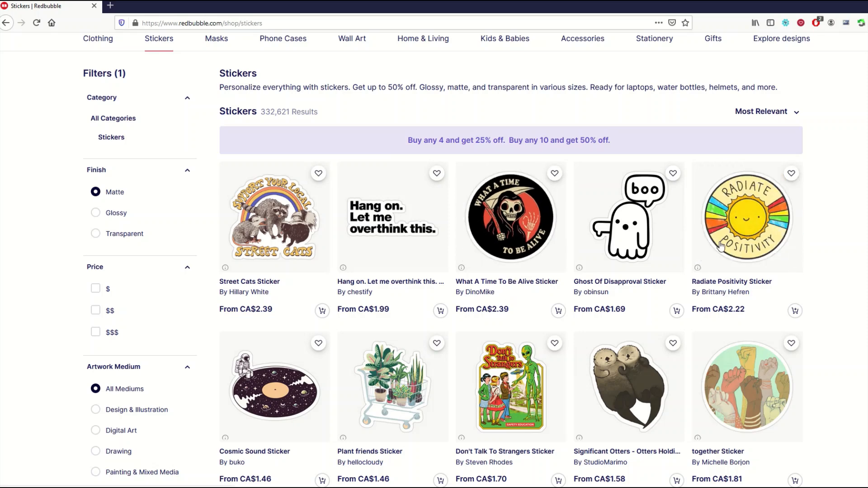
{"action": "scroll", "scroll_direction": "down", "scroll_amount": 3}
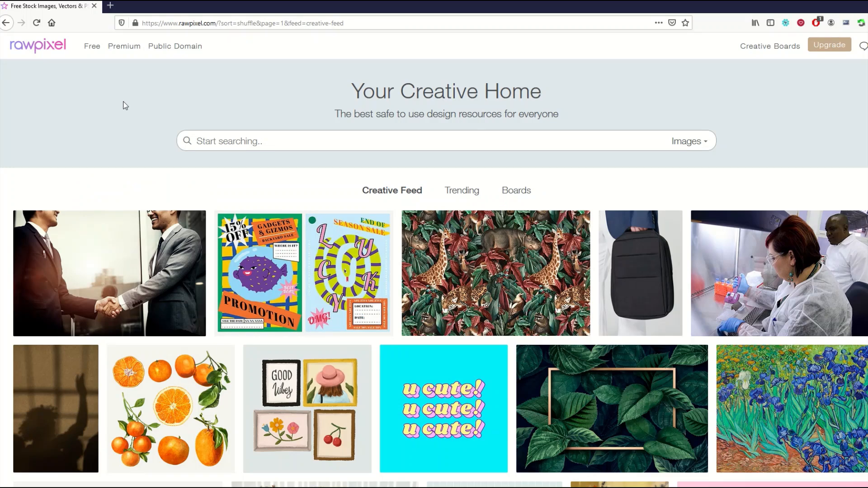
{"action": "mouse_move", "coordinate": [109, 93]}
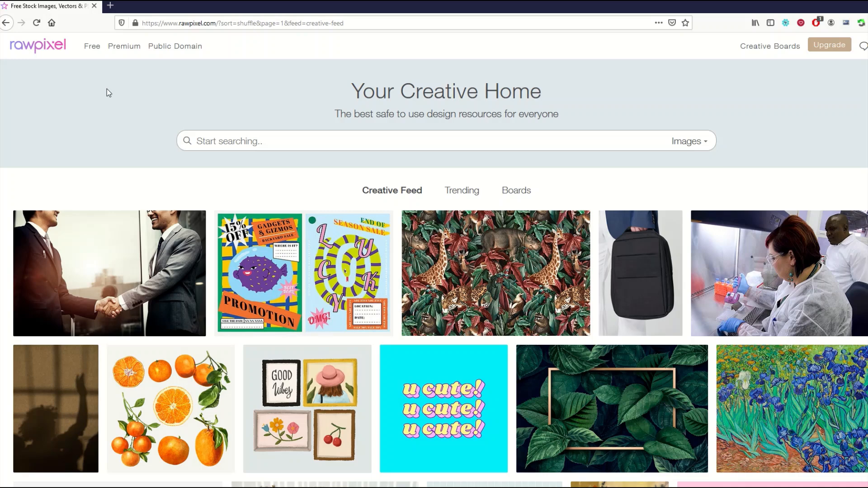
{"action": "mouse_move", "coordinate": [110, 65]}
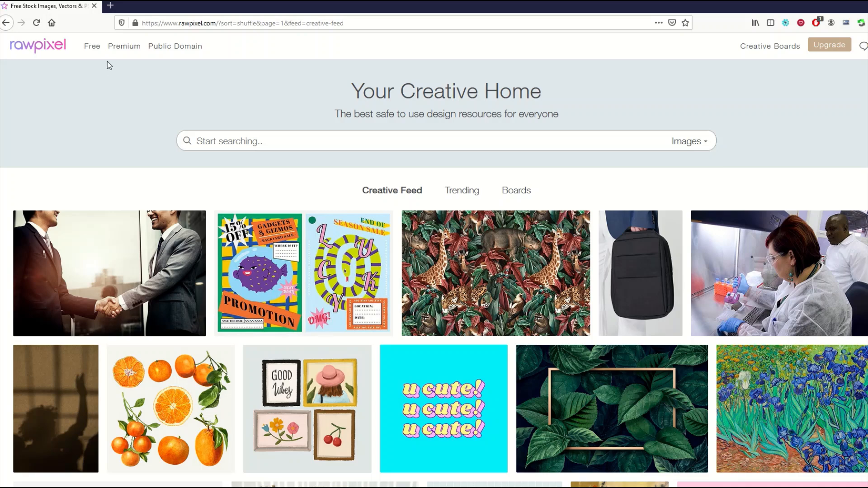
{"action": "left_click", "coordinate": [175, 47]}
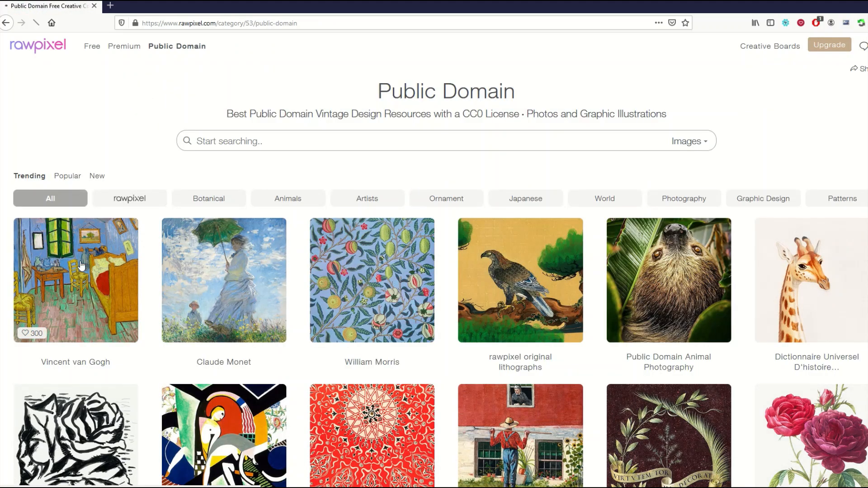
{"action": "left_click", "coordinate": [75, 280]}
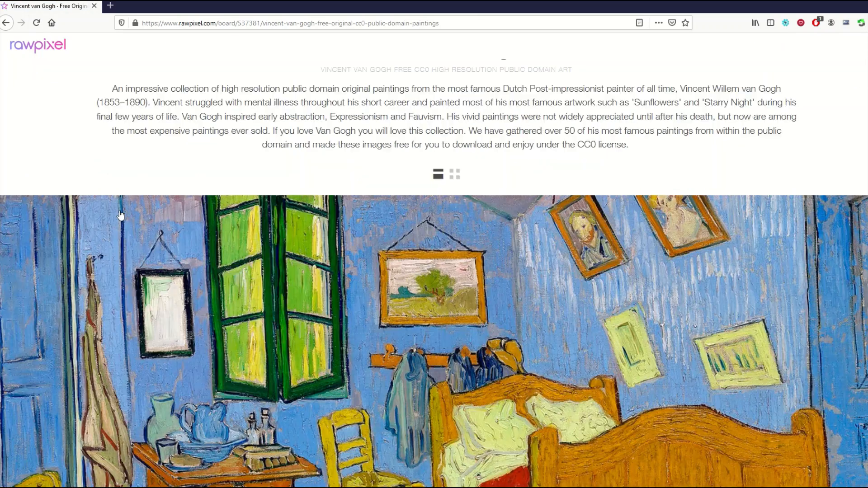
Find The Starry Night in the board and download its original-size JPEG for free.
{"action": "scroll", "scroll_direction": "down", "scroll_amount": 3}
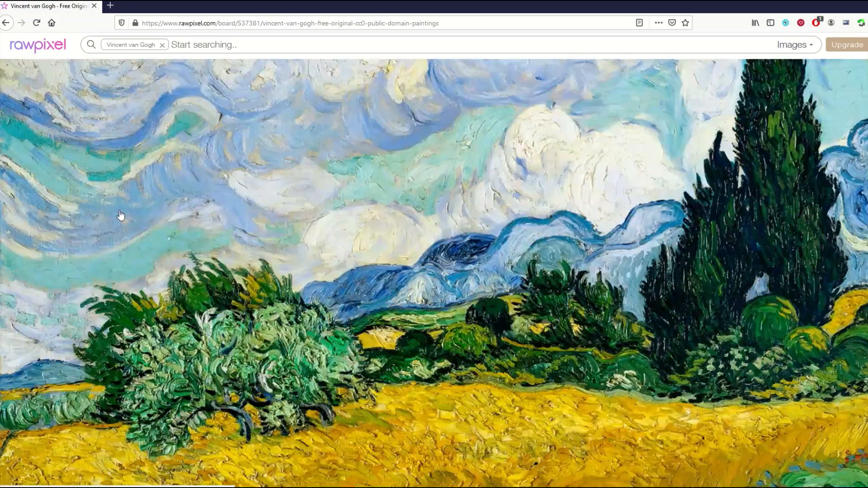
{"action": "scroll", "scroll_direction": "down", "scroll_amount": 3}
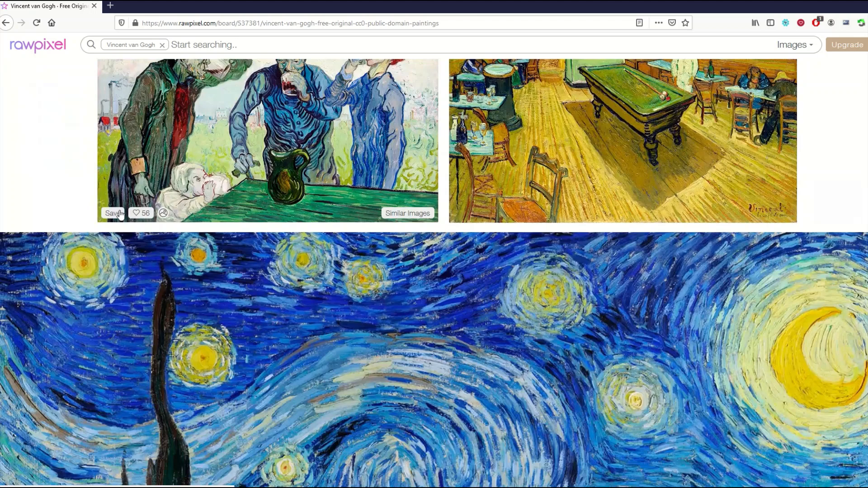
{"action": "scroll", "scroll_direction": "down", "scroll_amount": 3}
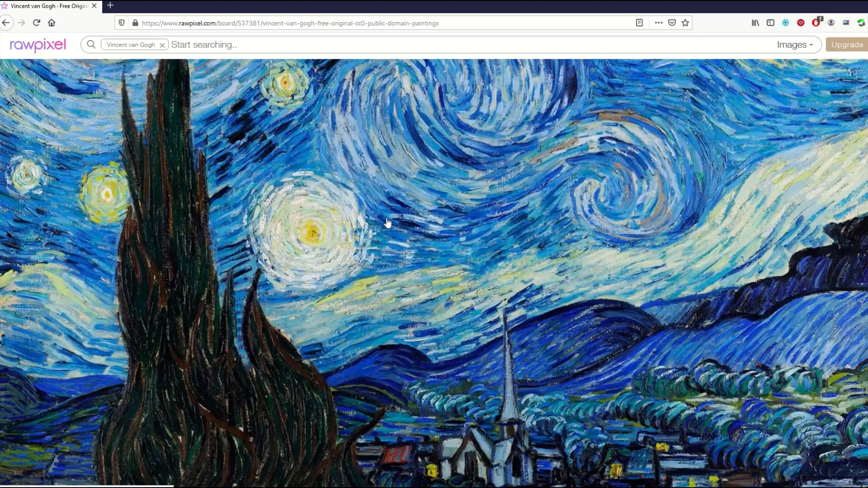
{"action": "left_click", "coordinate": [388, 223]}
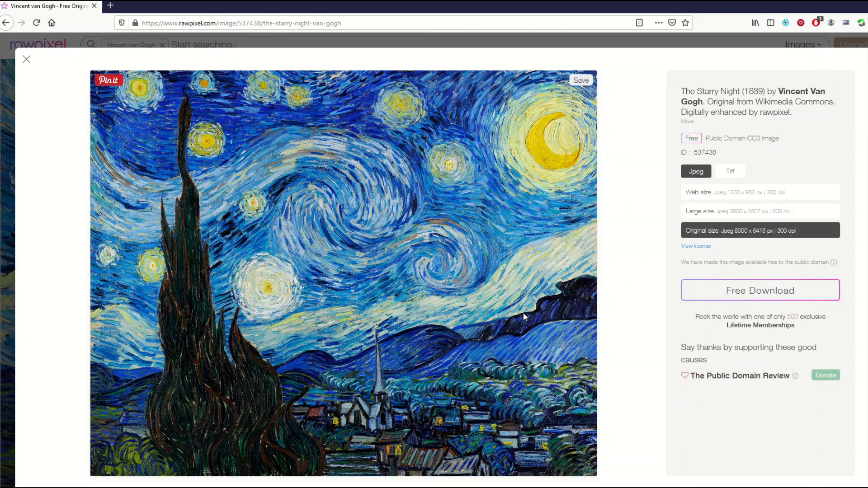
{"action": "left_click", "coordinate": [759, 290]}
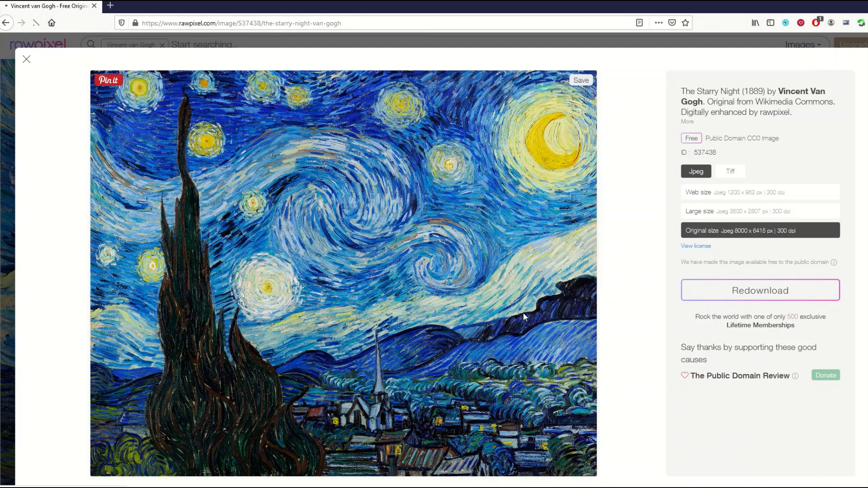
{"action": "left_click", "coordinate": [760, 289]}
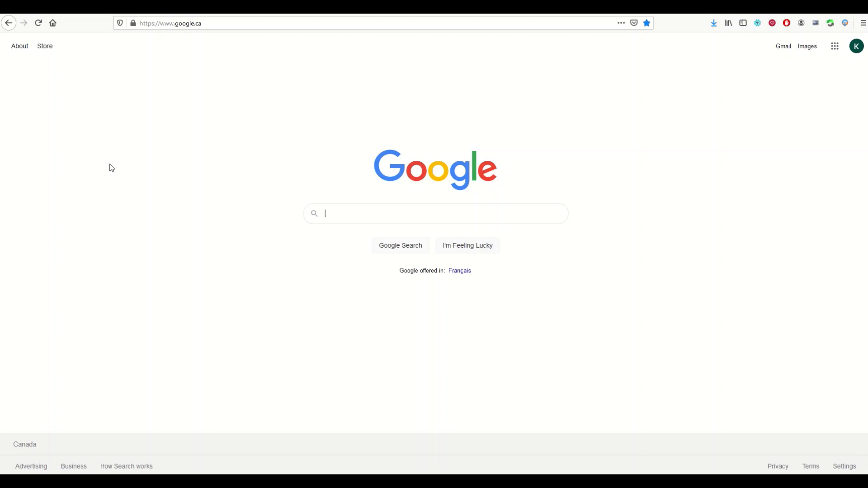
{"action": "mouse_move", "coordinate": [282, 194]}
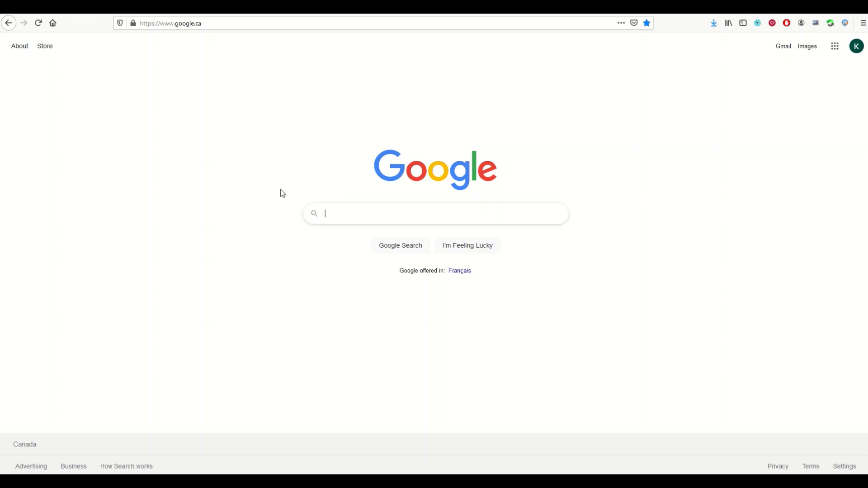
Search Google for 'adobe photoshop express' and look through the results.
{"action": "type", "text": "adobe photoshop express"}
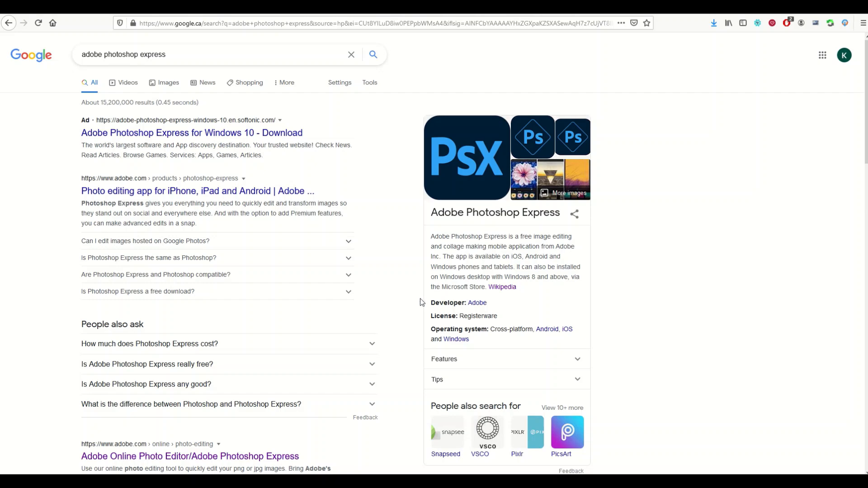
{"action": "scroll", "scroll_direction": "down", "scroll_amount": 3}
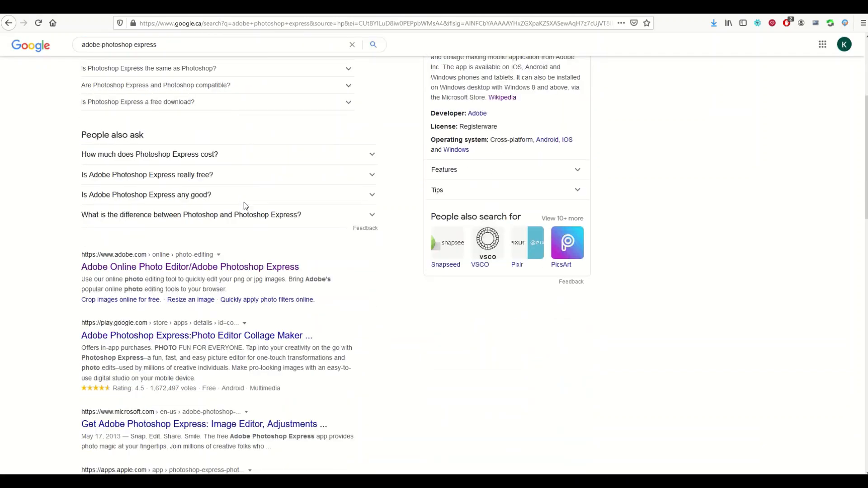
{"action": "scroll", "scroll_direction": "down", "scroll_amount": 3}
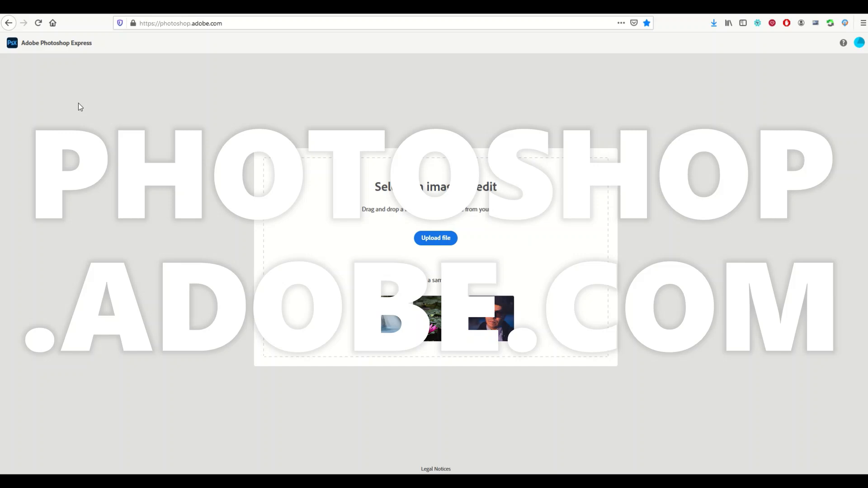
{"action": "mouse_move", "coordinate": [132, 114]}
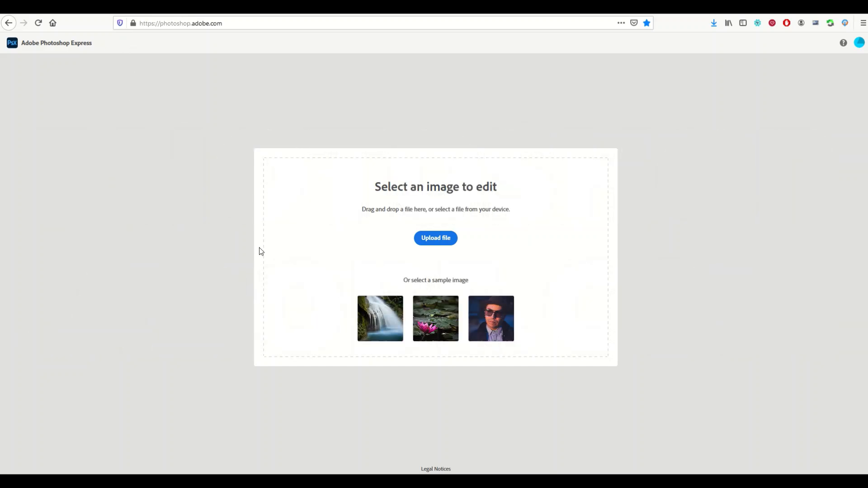
{"action": "mouse_move", "coordinate": [467, 304]}
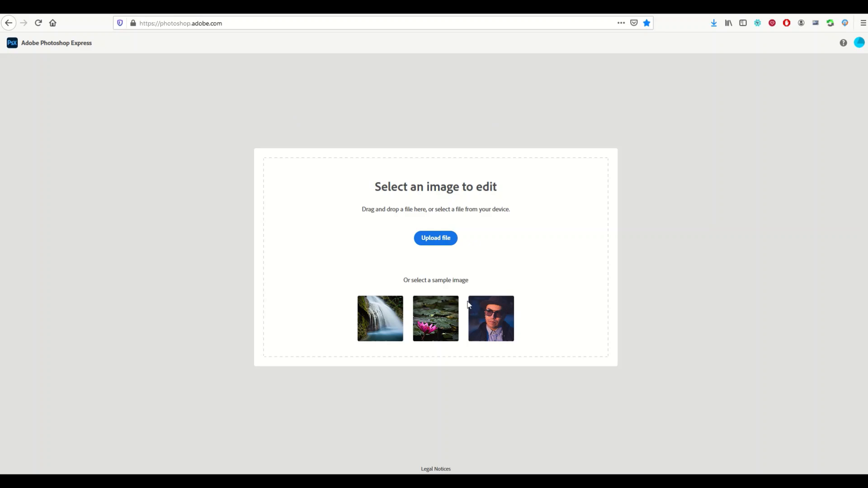
{"action": "mouse_move", "coordinate": [542, 322]}
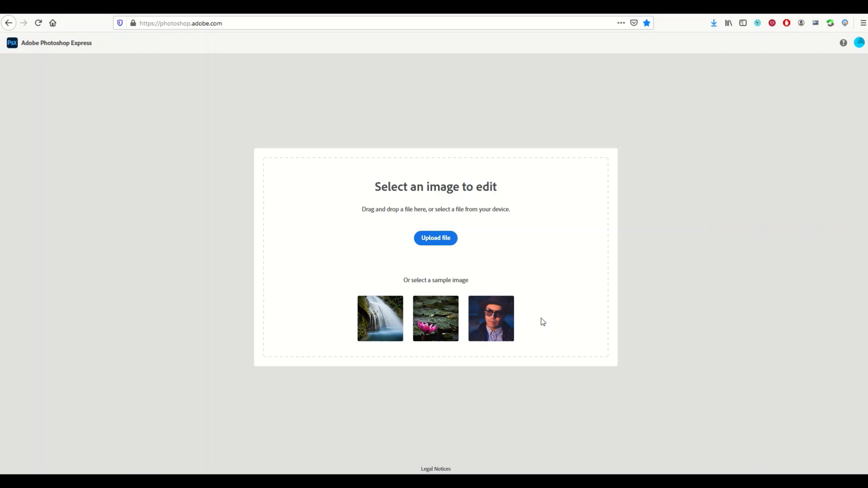
{"action": "mouse_move", "coordinate": [497, 321]}
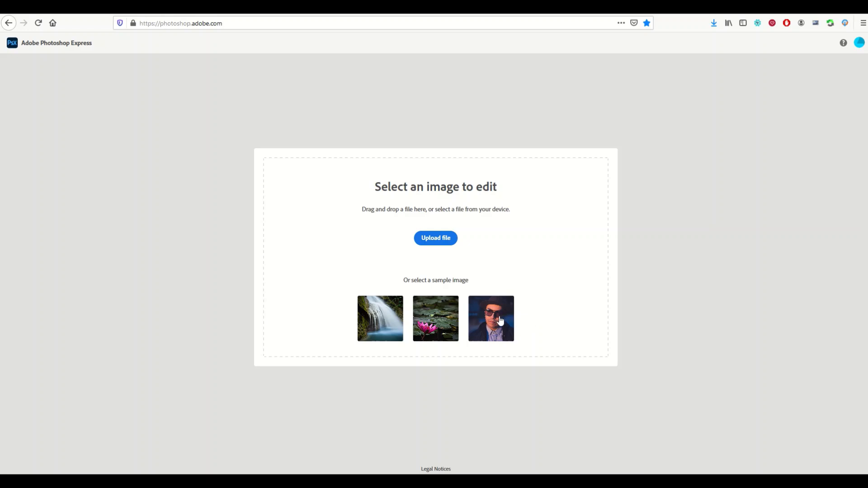
{"action": "mouse_move", "coordinate": [533, 346]}
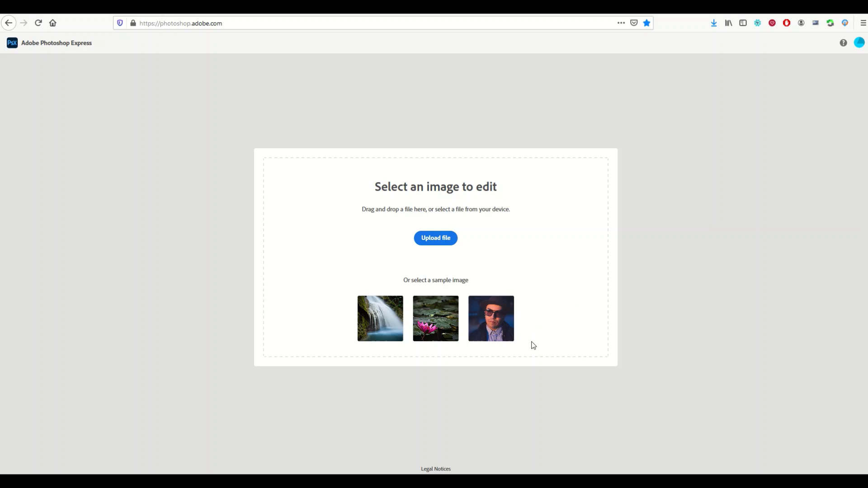
{"action": "mouse_move", "coordinate": [266, 215]}
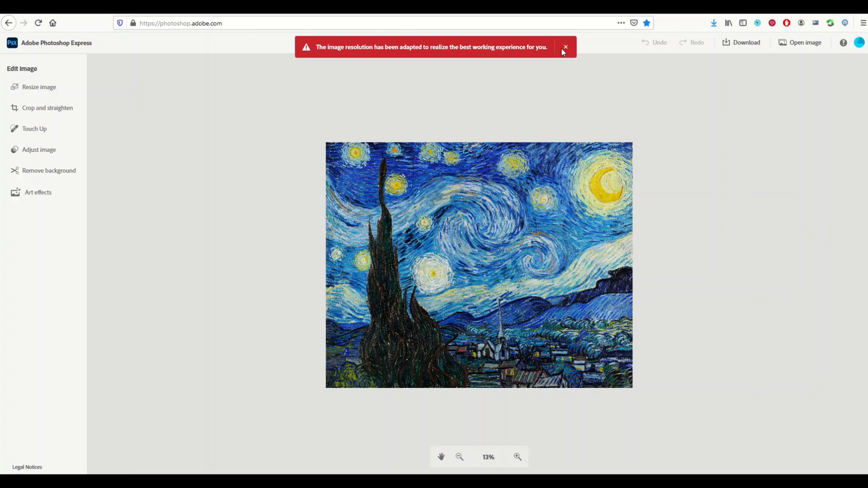
{"action": "mouse_move", "coordinate": [243, 165]}
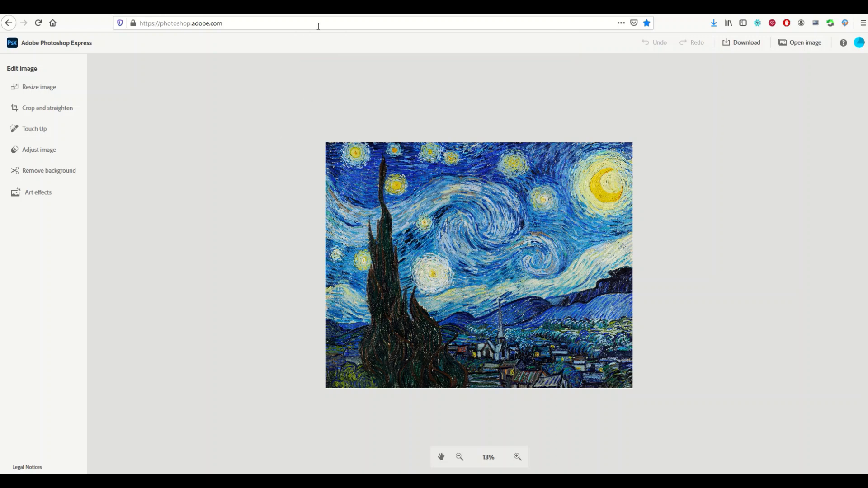
{"action": "mouse_move", "coordinate": [445, 56]}
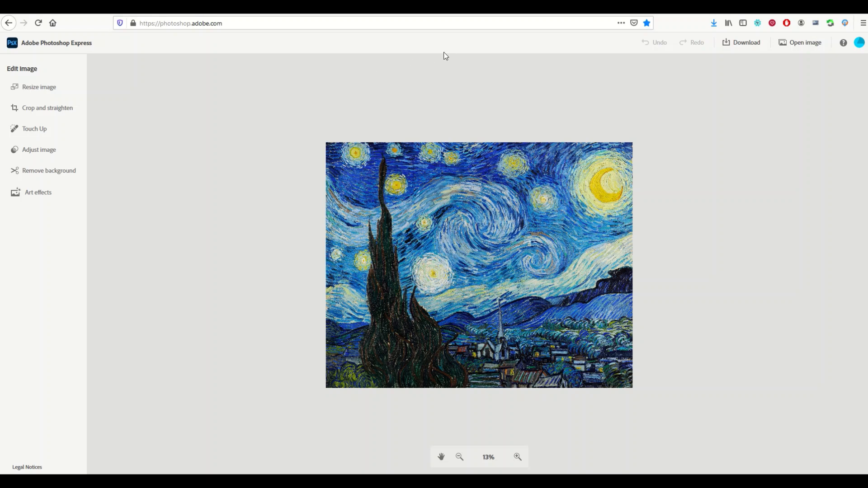
{"action": "mouse_move", "coordinate": [315, 129]}
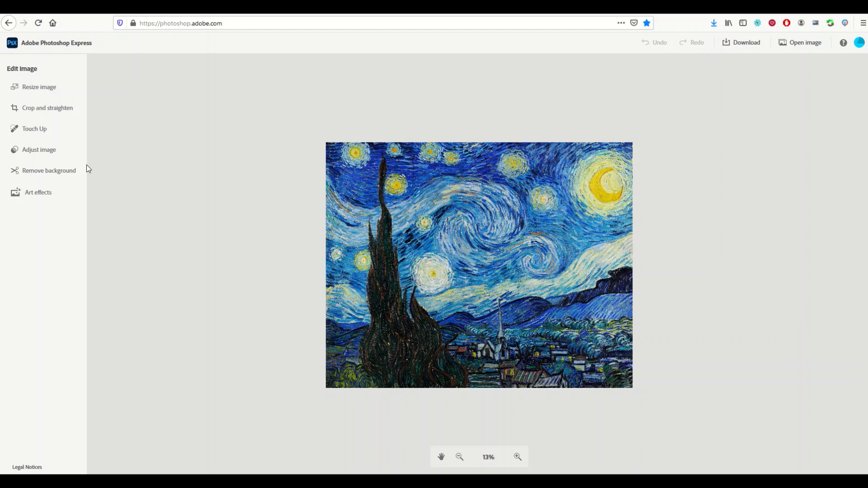
{"action": "mouse_move", "coordinate": [39, 87]}
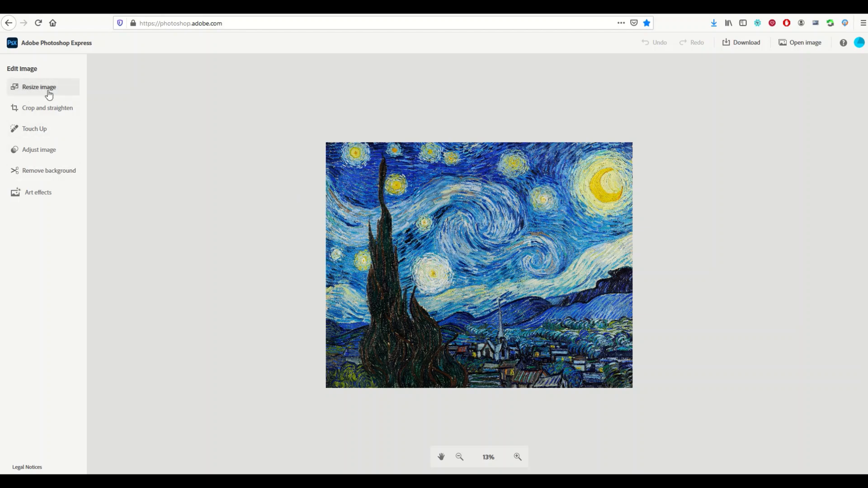
{"action": "mouse_move", "coordinate": [194, 190]}
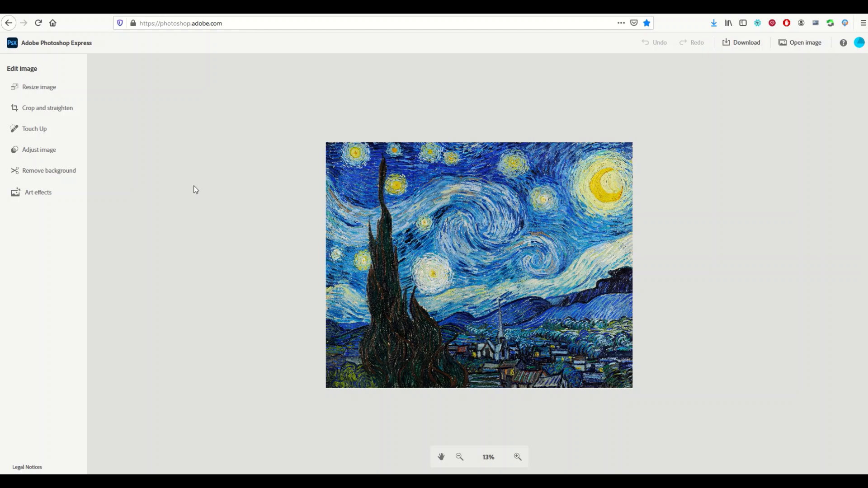
{"action": "mouse_move", "coordinate": [414, 236]}
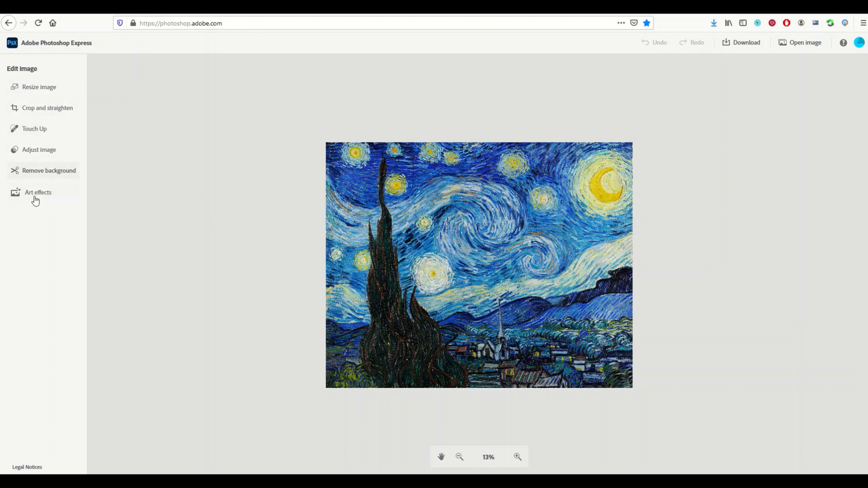
{"action": "mouse_move", "coordinate": [42, 205]}
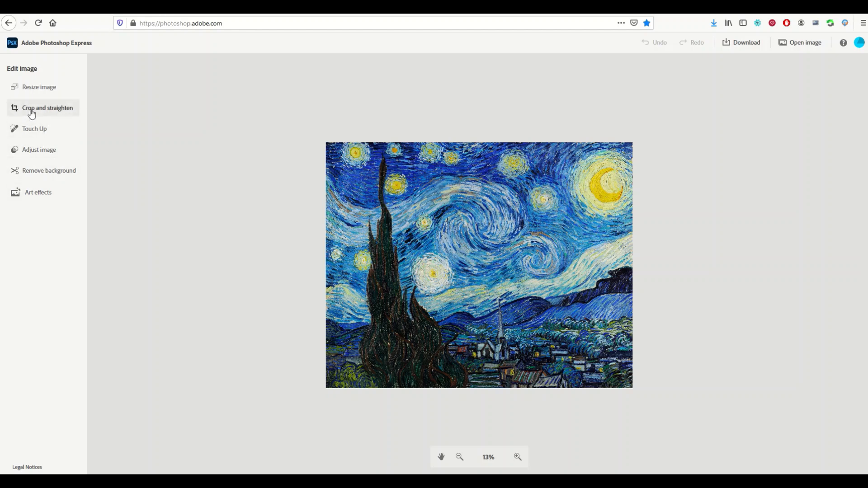
Bring up the Crop and straighten tool for the Starry Night image.
{"action": "left_click", "coordinate": [47, 107]}
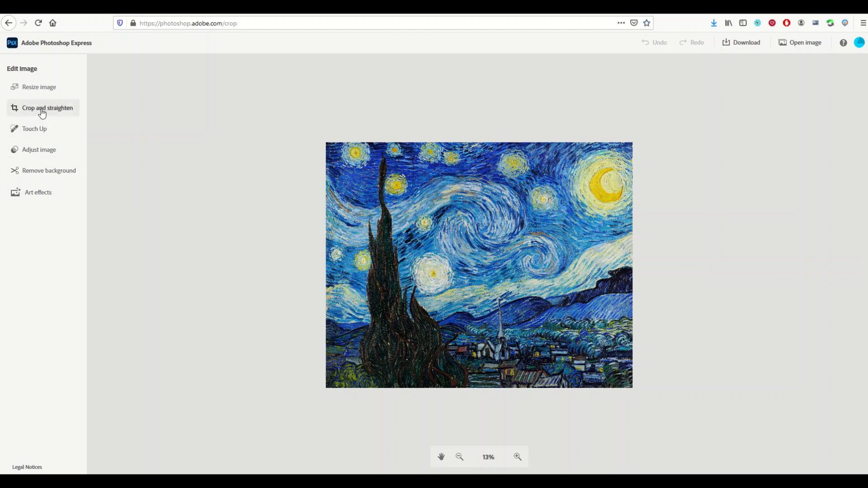
Choose the circle shape for the crop from the Shapes section.
{"action": "left_click", "coordinate": [48, 107]}
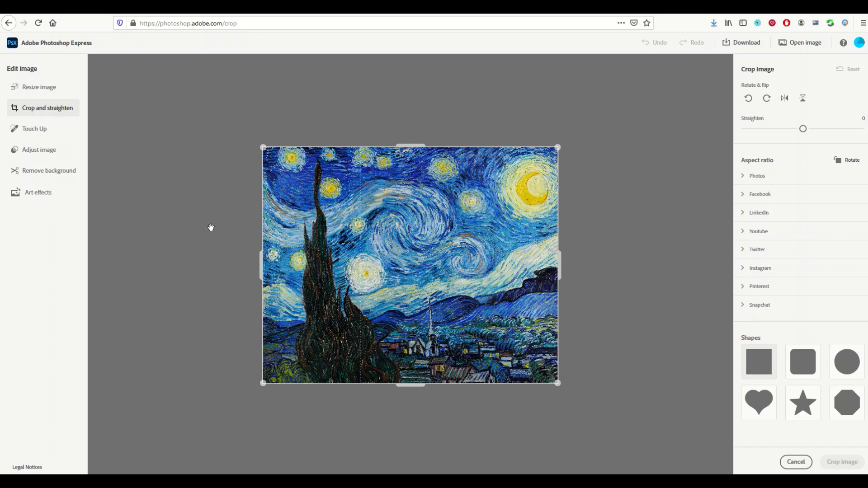
{"action": "mouse_move", "coordinate": [771, 156]}
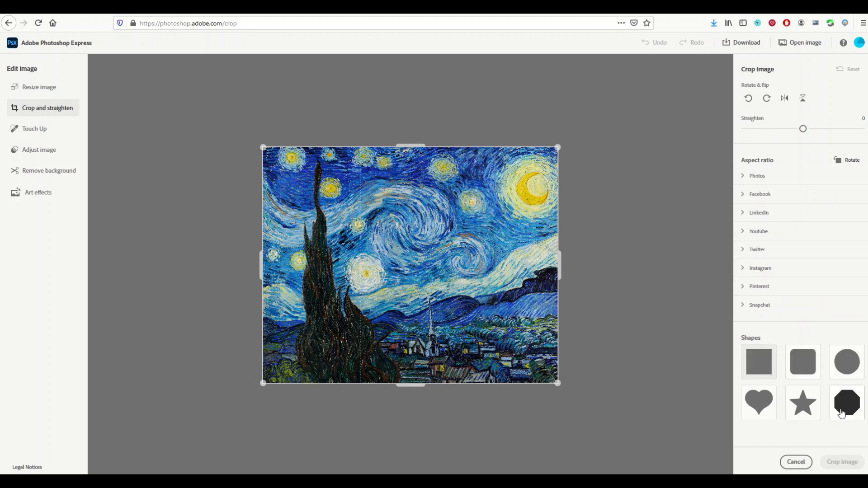
{"action": "left_click", "coordinate": [802, 362]}
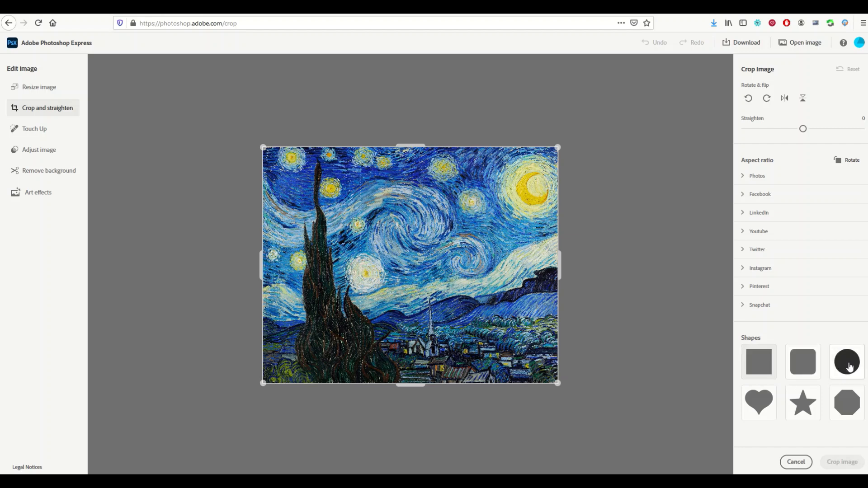
{"action": "left_click", "coordinate": [846, 362]}
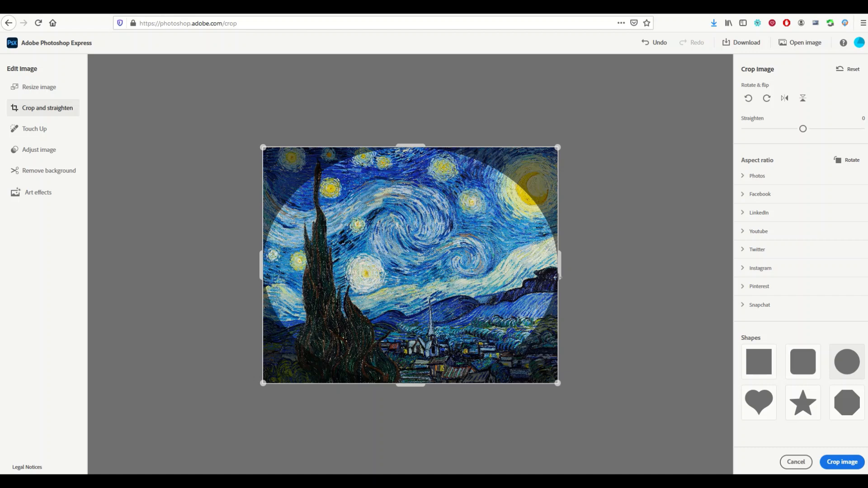
{"action": "mouse_move", "coordinate": [463, 407]}
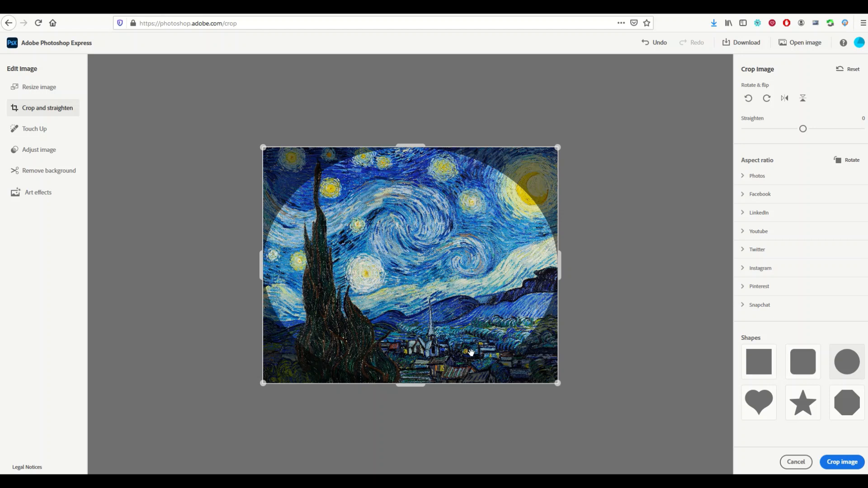
{"action": "mouse_move", "coordinate": [432, 279]}
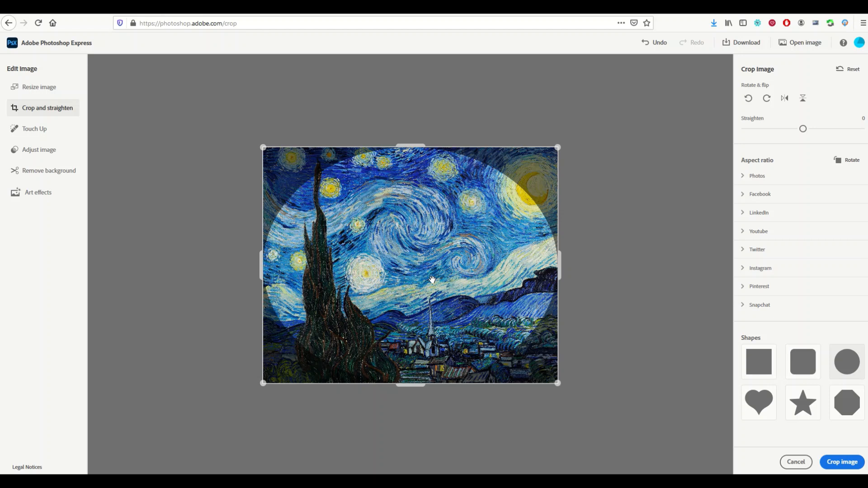
{"action": "mouse_move", "coordinate": [372, 292]}
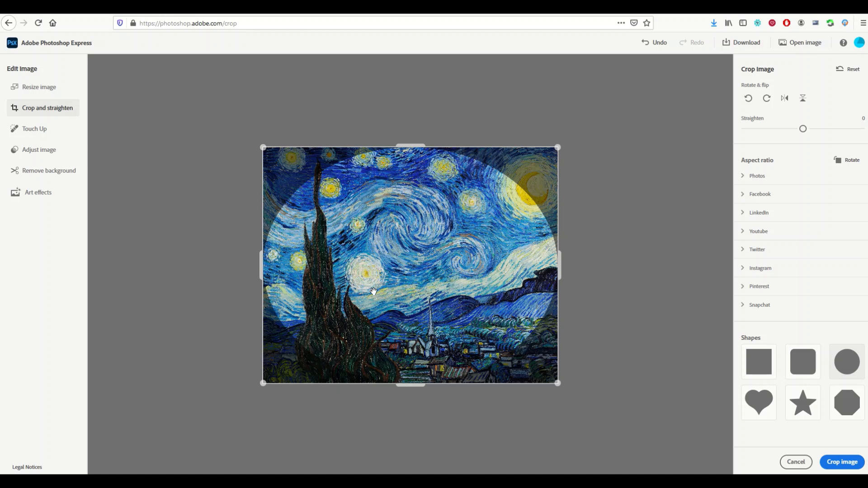
{"action": "mouse_move", "coordinate": [265, 147]}
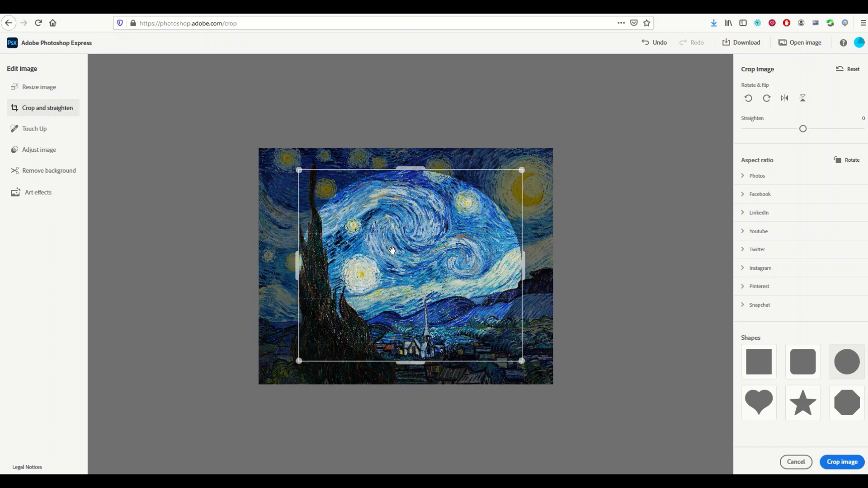
Shape the crop into a true circle positioned over the sky, cypress and village.
{"action": "left_click_drag", "start_coordinate": [392, 252], "coordinate": [403, 253]}
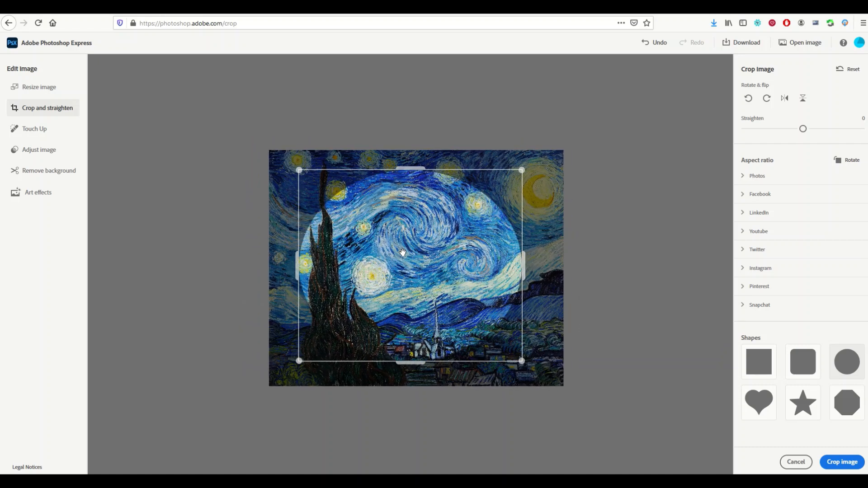
{"action": "mouse_move", "coordinate": [519, 360]}
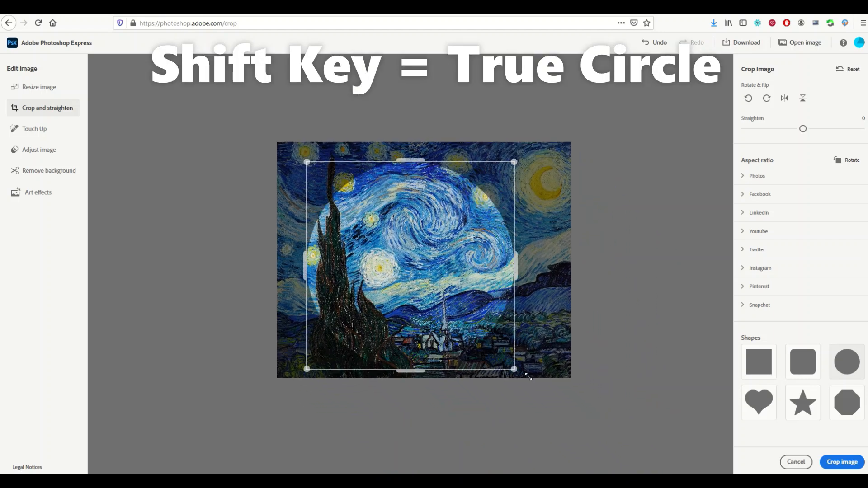
{"action": "left_click_drag", "start_coordinate": [513, 369], "coordinate": [558, 412]}
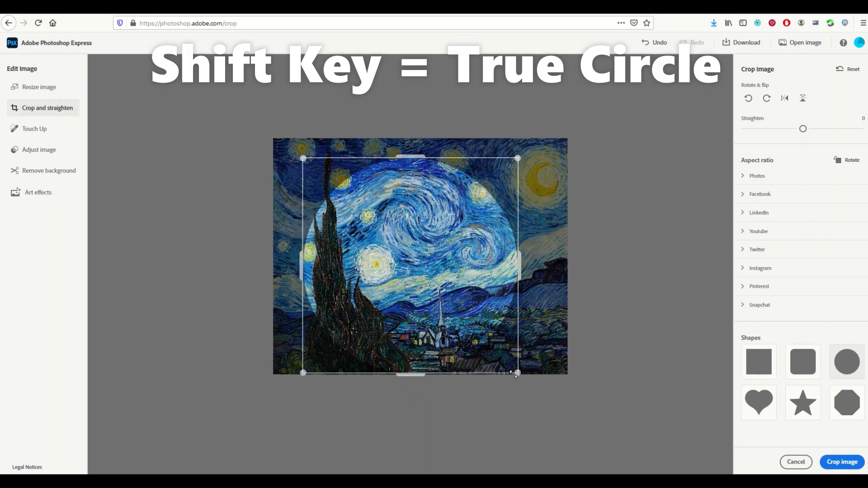
{"action": "left_click_drag", "start_coordinate": [514, 372], "coordinate": [526, 386]}
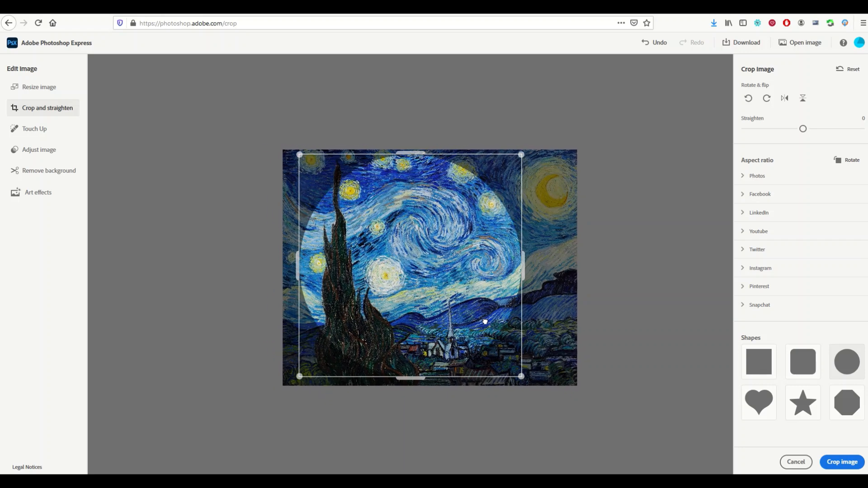
{"action": "mouse_move", "coordinate": [441, 287]}
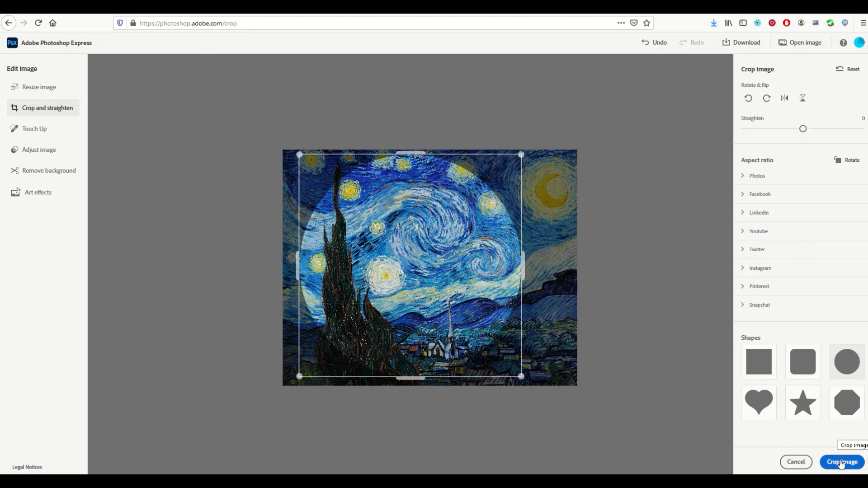
{"action": "mouse_move", "coordinate": [712, 442]}
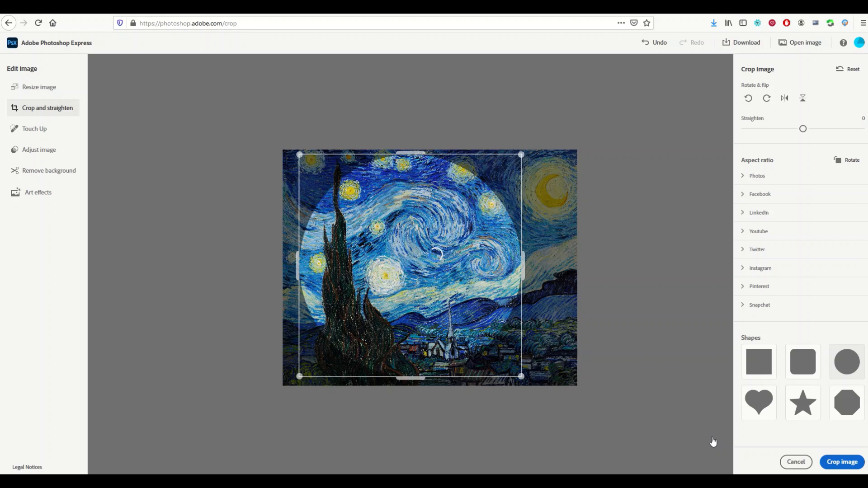
Preview and confirm the circular crop of the painting.
{"action": "left_click", "coordinate": [846, 361]}
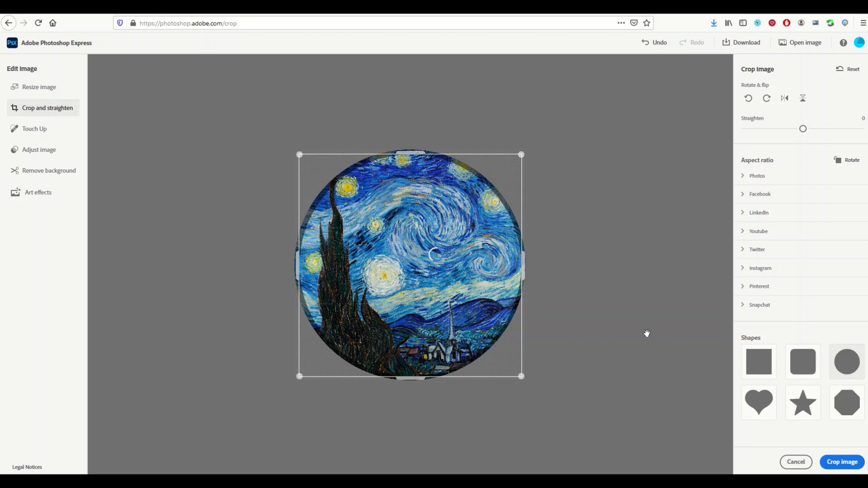
{"action": "left_click", "coordinate": [841, 462]}
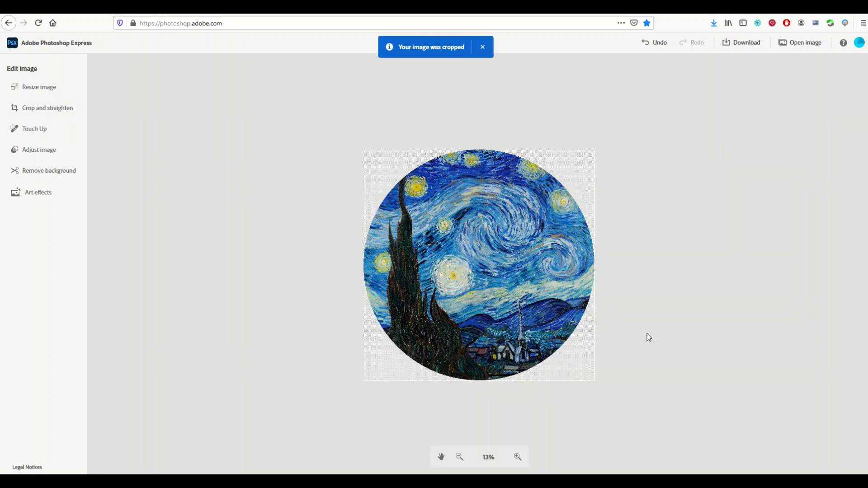
{"action": "left_click", "coordinate": [482, 46]}
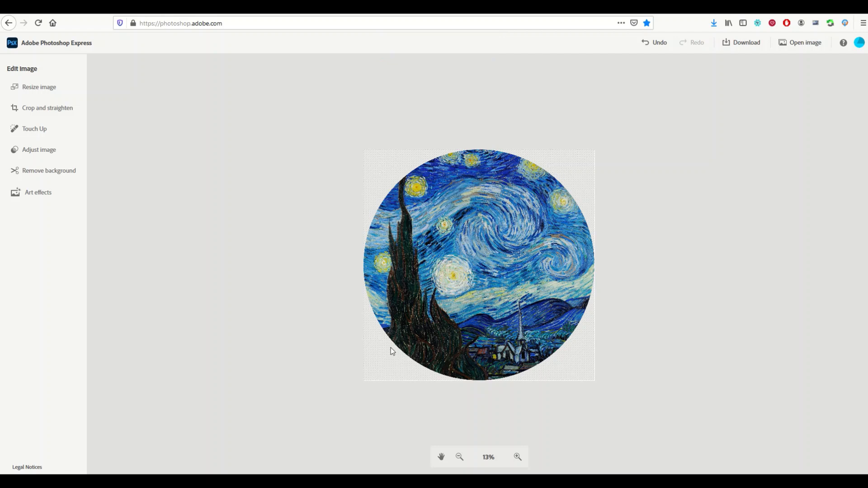
{"action": "mouse_move", "coordinate": [349, 316]}
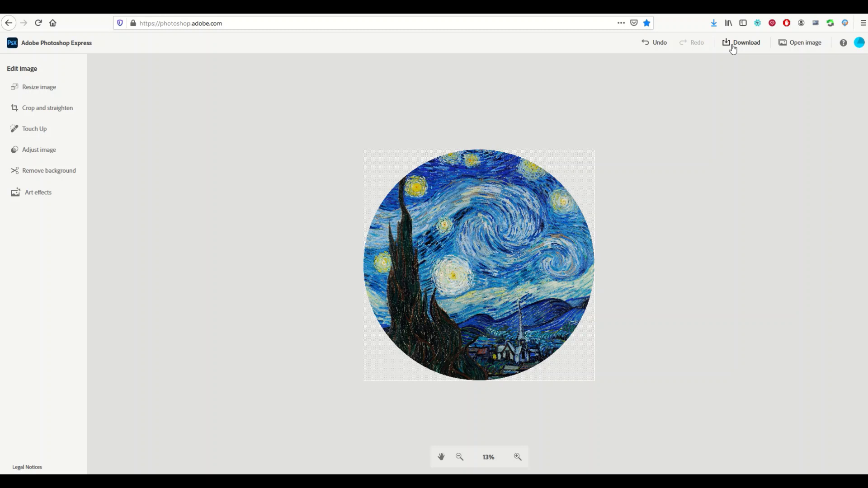
{"action": "left_click", "coordinate": [746, 42]}
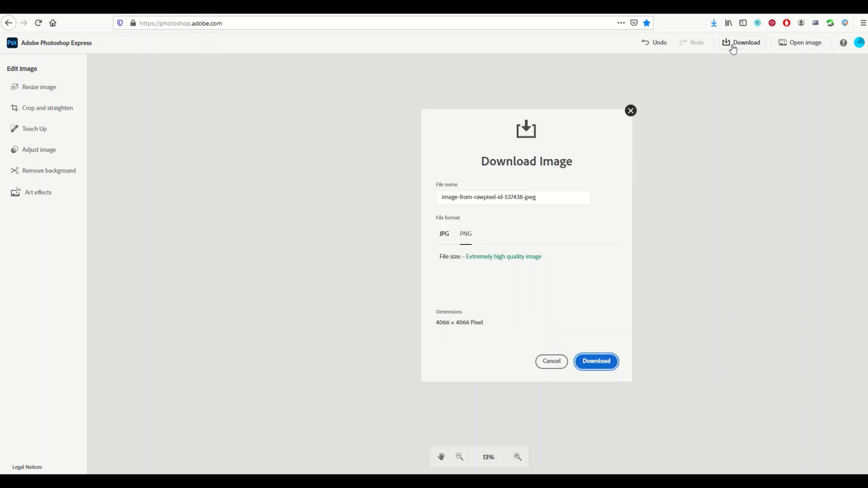
{"action": "mouse_move", "coordinate": [502, 230]}
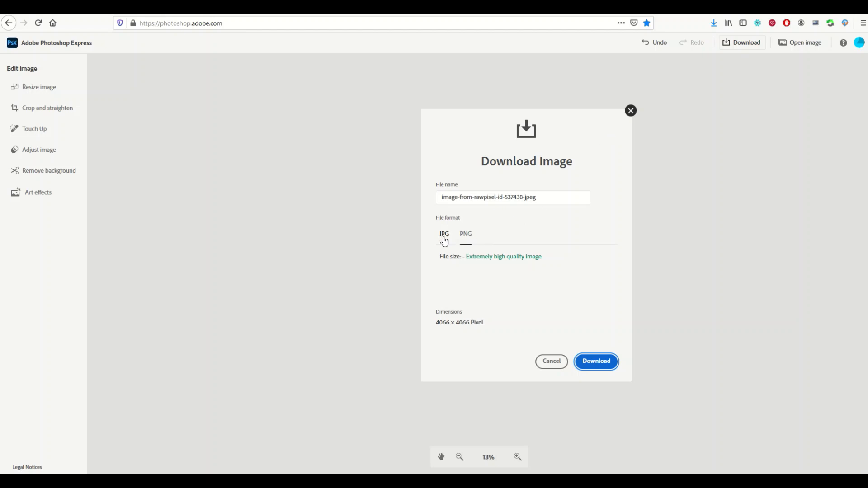
{"action": "left_click", "coordinate": [444, 233]}
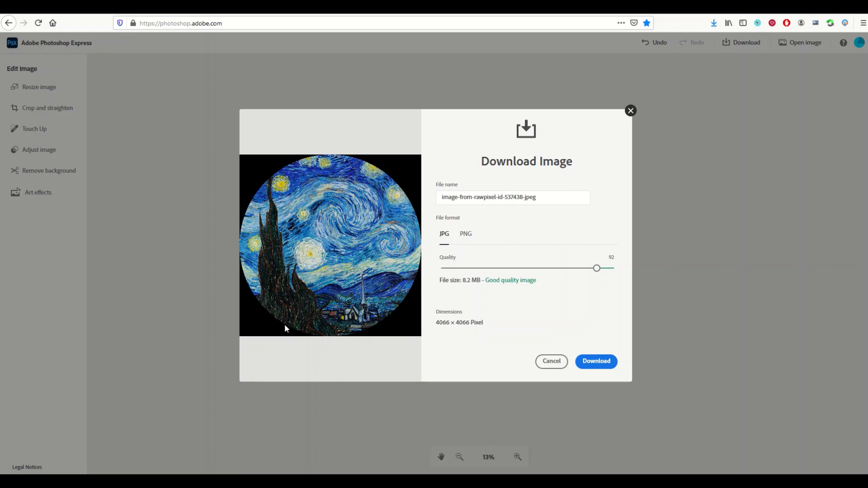
{"action": "mouse_move", "coordinate": [432, 284]}
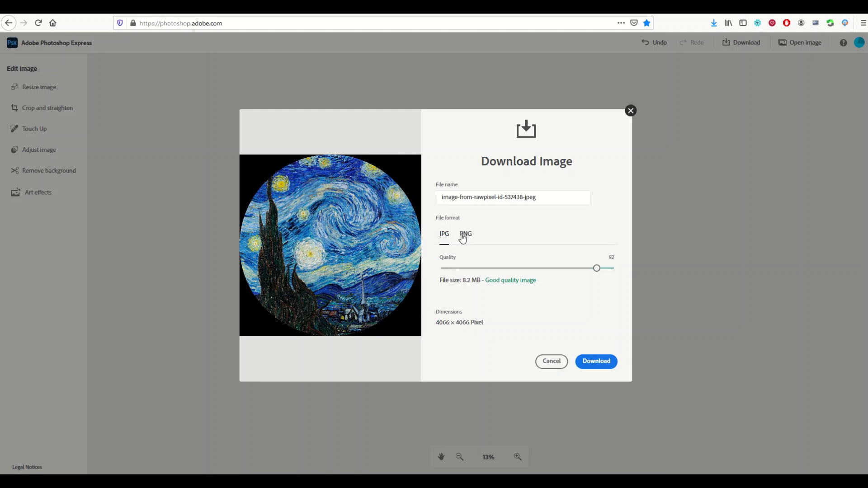
{"action": "left_click", "coordinate": [464, 233]}
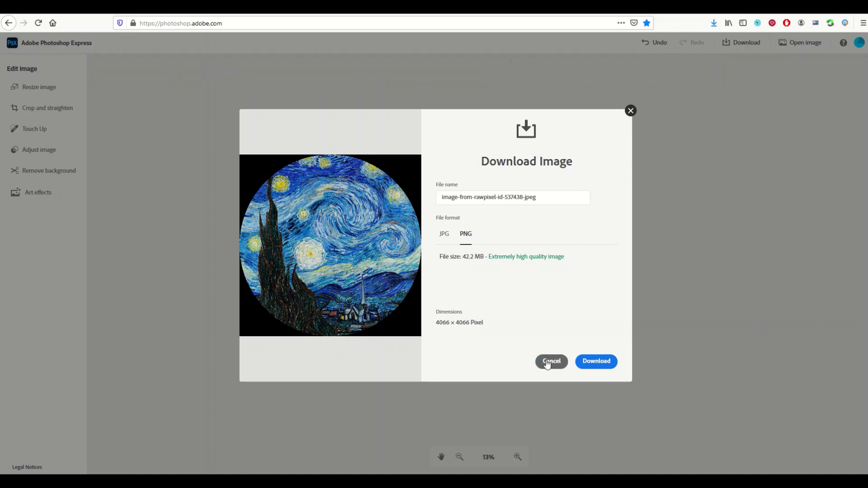
{"action": "left_click", "coordinate": [550, 361]}
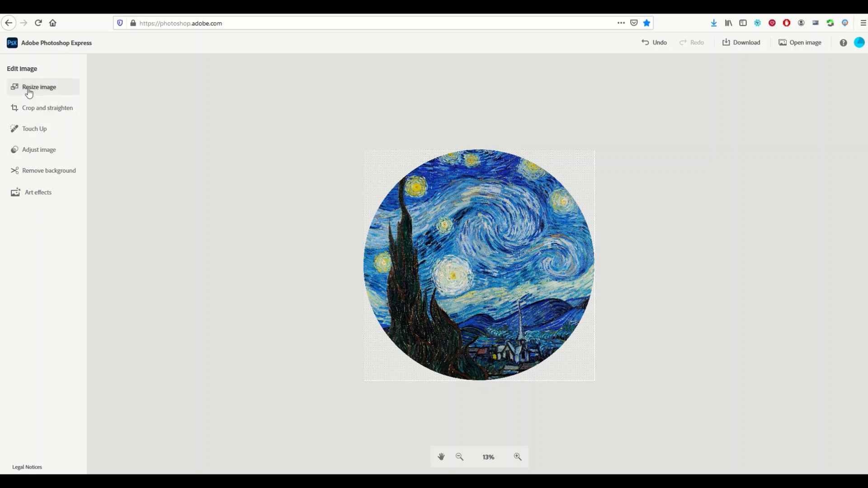
Set the width to 5000 px with aspect lock on so height becomes 5000 px.
{"action": "left_click", "coordinate": [39, 87]}
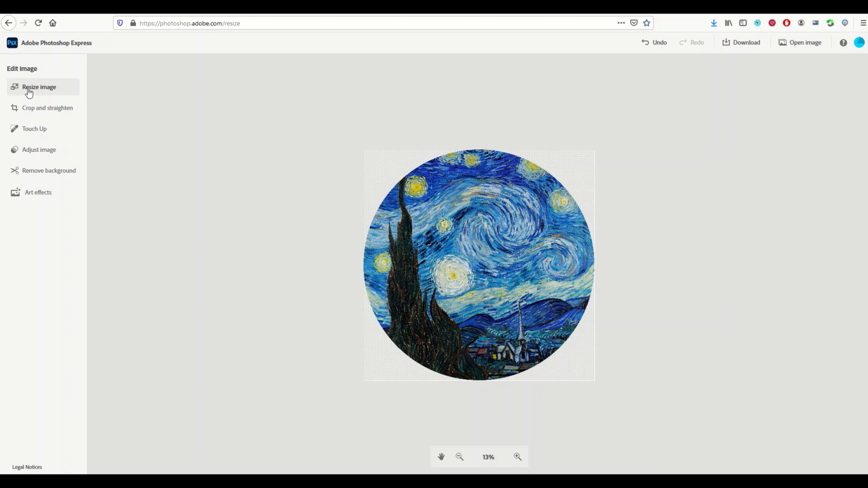
{"action": "left_click", "coordinate": [39, 87]}
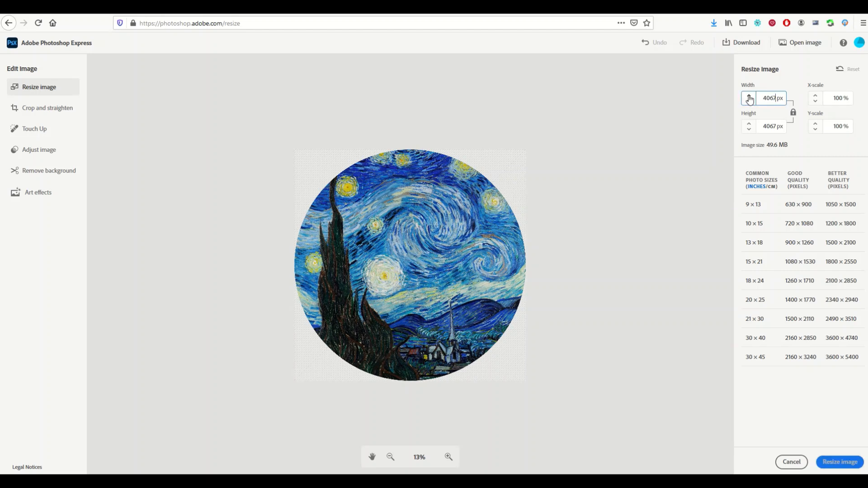
{"action": "left_click", "coordinate": [749, 96]}
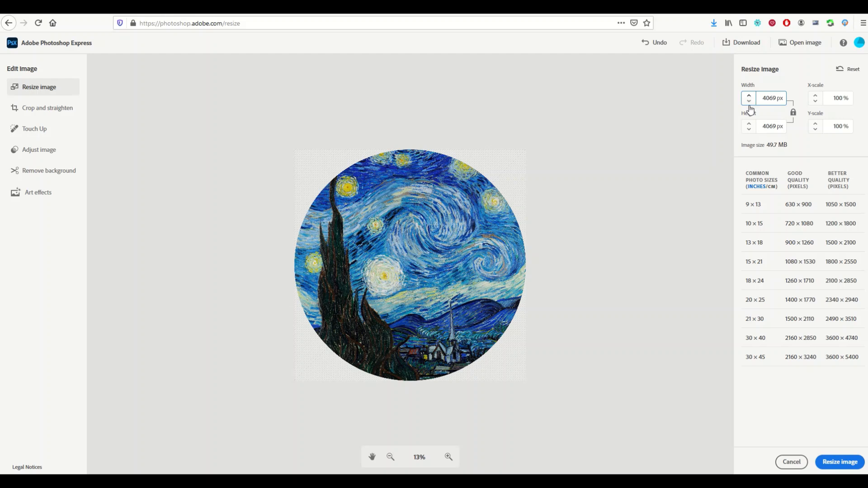
{"action": "left_click", "coordinate": [748, 95]}
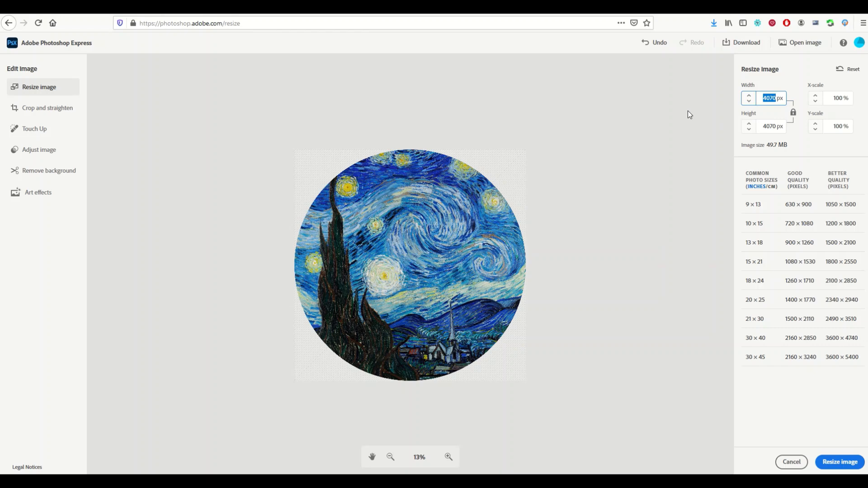
{"action": "type", "text": "5"}
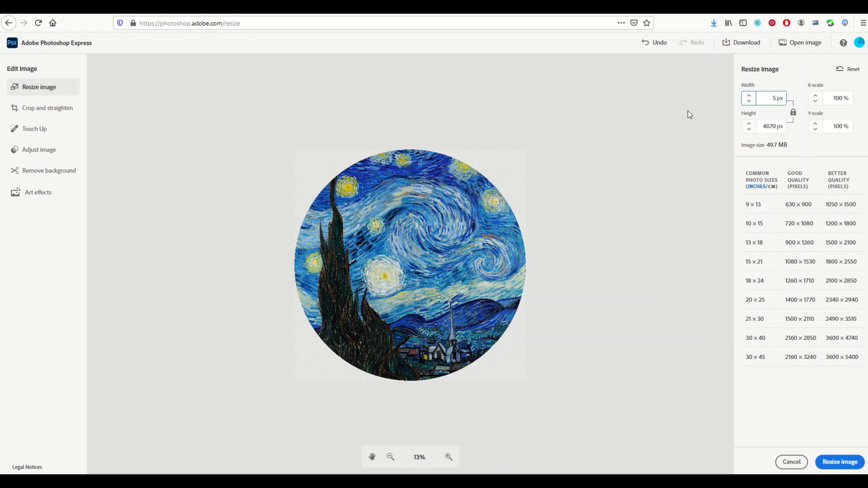
{"action": "type", "text": "000"}
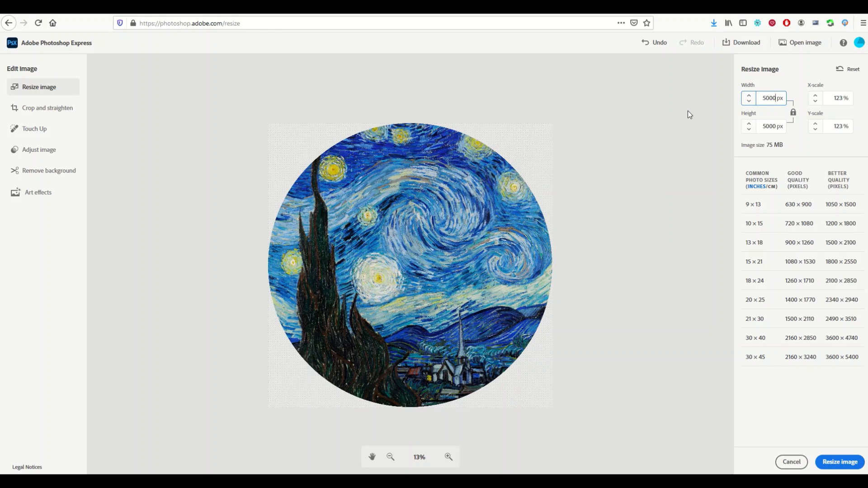
{"action": "mouse_move", "coordinate": [419, 255]}
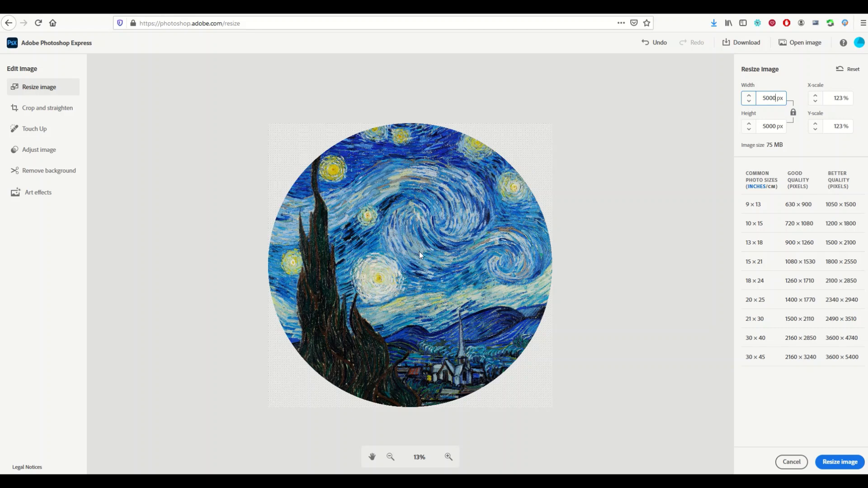
{"action": "mouse_move", "coordinate": [670, 349]}
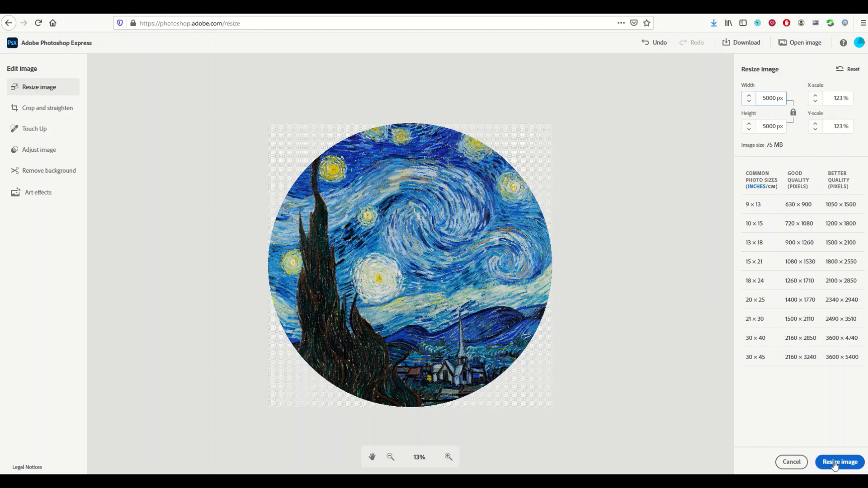
Apply the 5000 by 5000 pixel resize.
{"action": "left_click", "coordinate": [839, 462]}
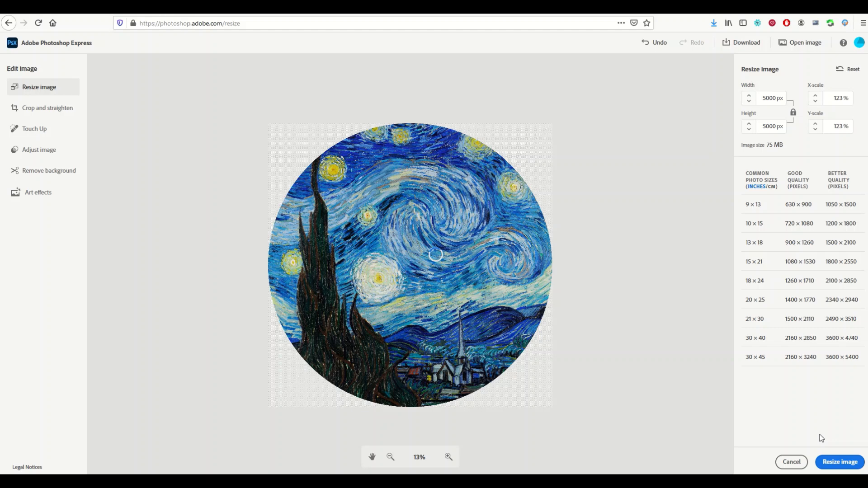
{"action": "left_click", "coordinate": [839, 462]}
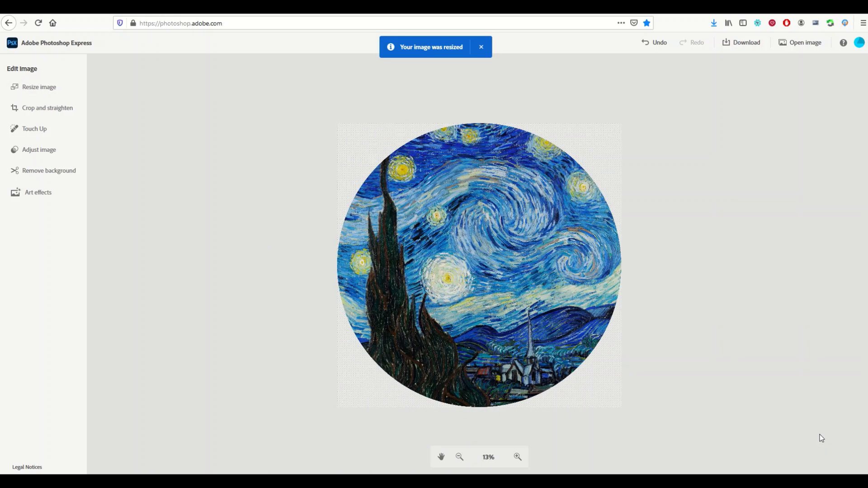
In Download options, try JPG format, dropping quality to 22 and back to 100.
{"action": "left_click", "coordinate": [480, 46]}
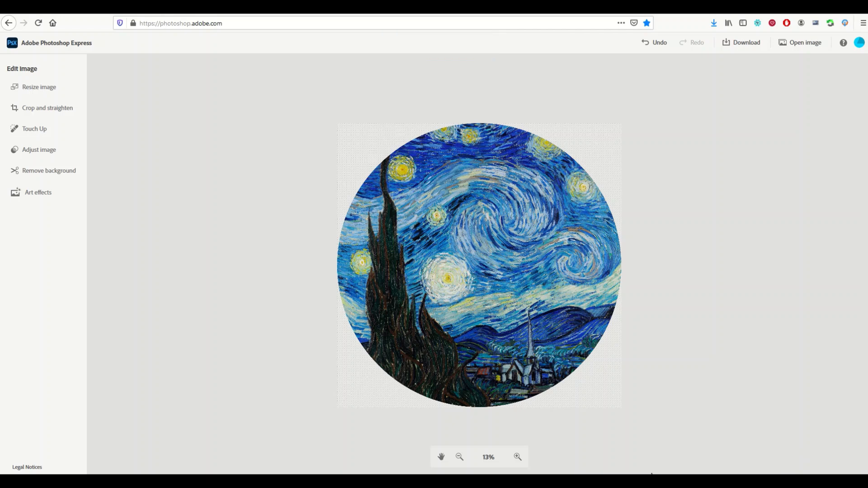
{"action": "mouse_move", "coordinate": [694, 81]}
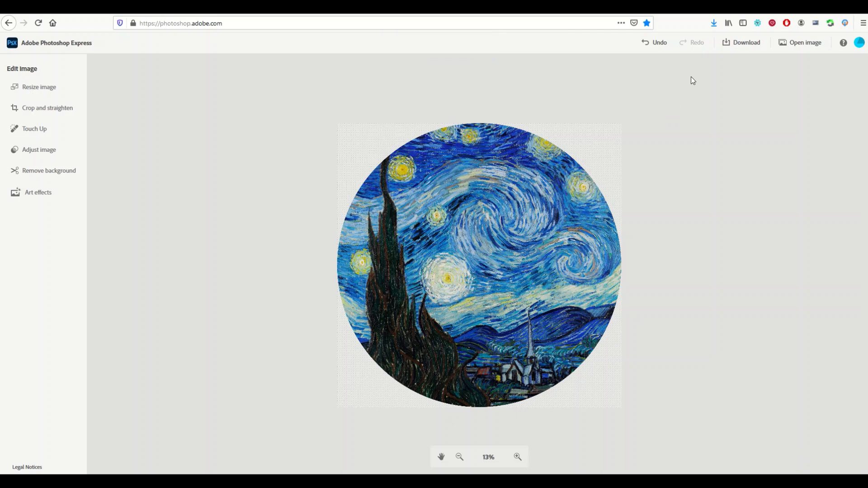
{"action": "left_click", "coordinate": [745, 43]}
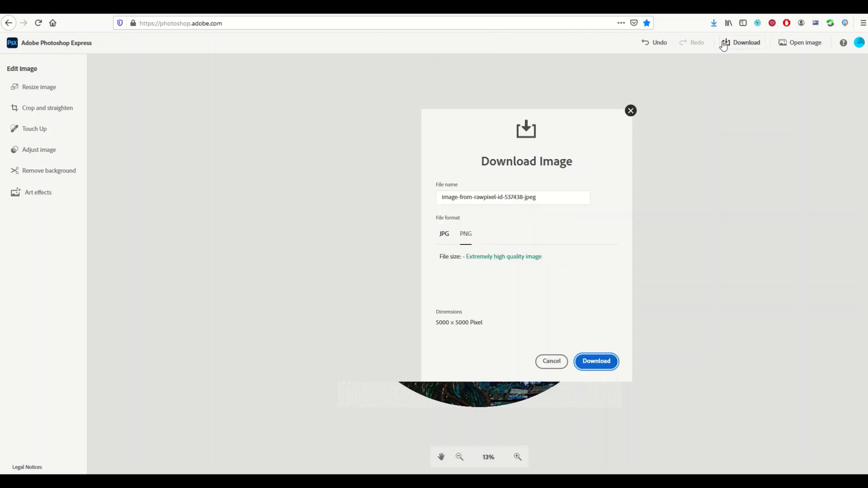
{"action": "mouse_move", "coordinate": [452, 326]}
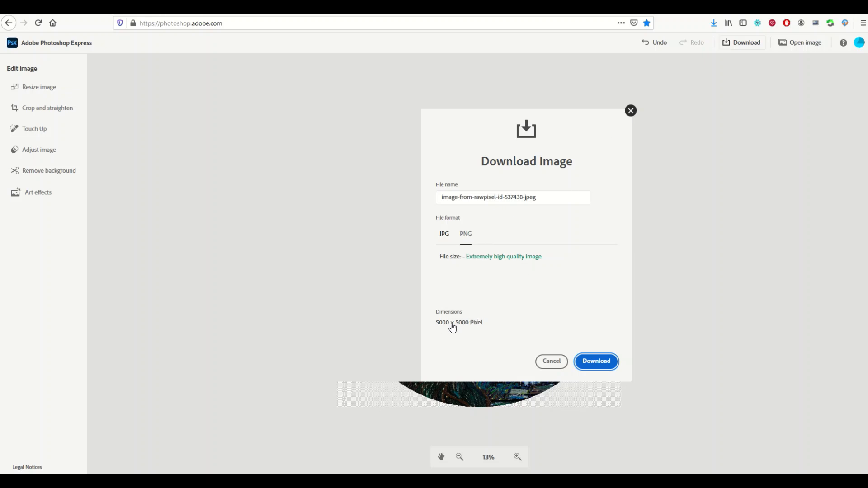
{"action": "mouse_move", "coordinate": [459, 325]}
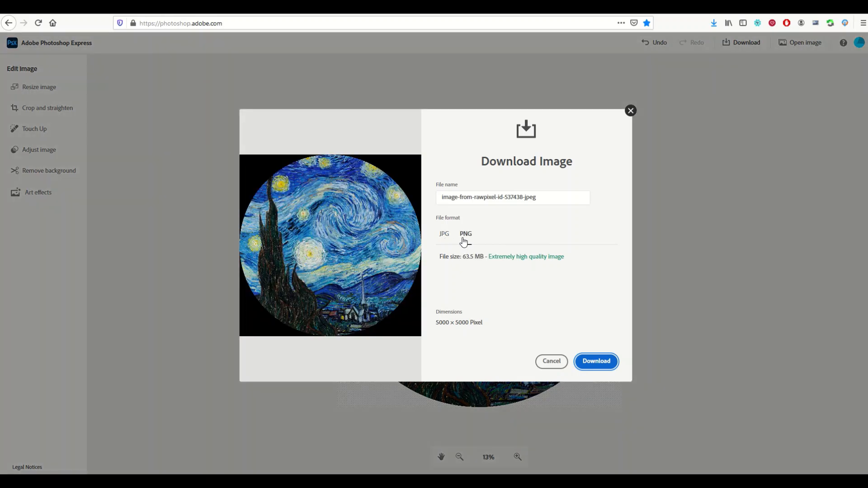
{"action": "left_click", "coordinate": [443, 233]}
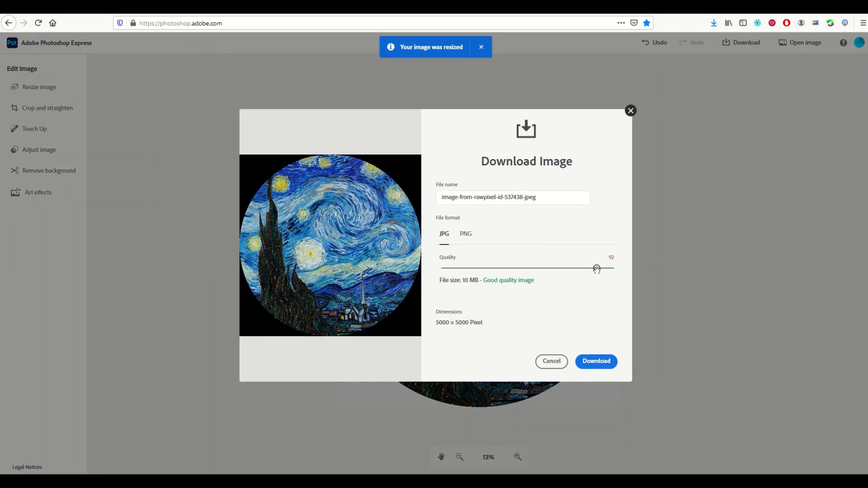
{"action": "left_click_drag", "start_coordinate": [596, 268], "coordinate": [524, 267]}
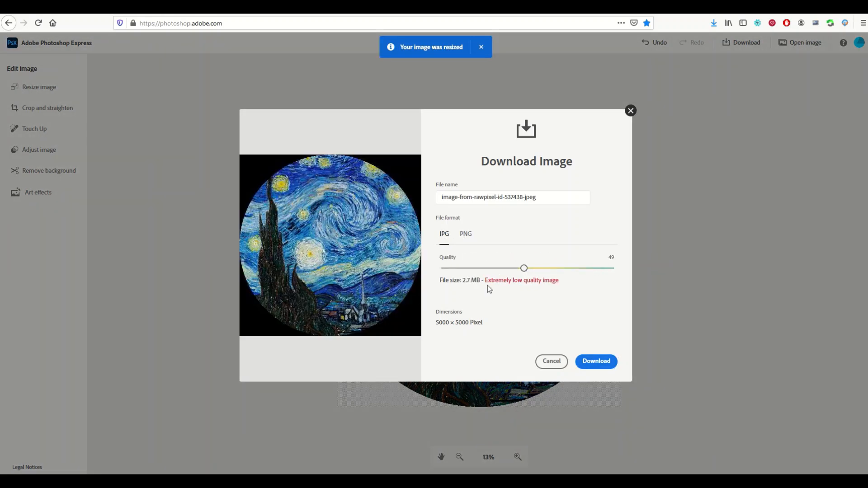
{"action": "left_click_drag", "start_coordinate": [523, 268], "coordinate": [477, 267]}
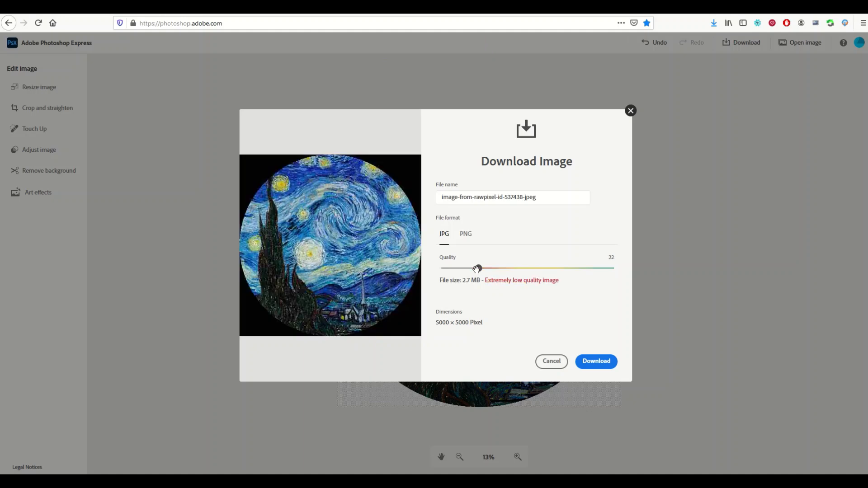
{"action": "left_click_drag", "start_coordinate": [477, 269], "coordinate": [477, 268]}
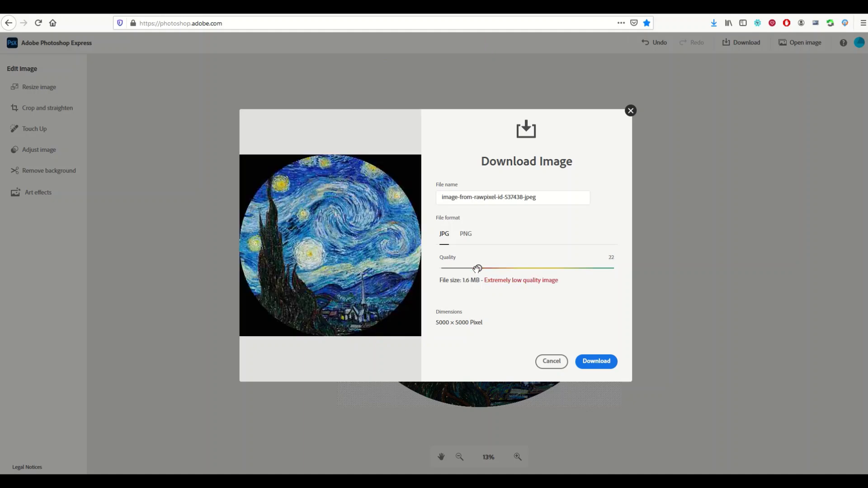
{"action": "left_click_drag", "start_coordinate": [478, 268], "coordinate": [451, 268]}
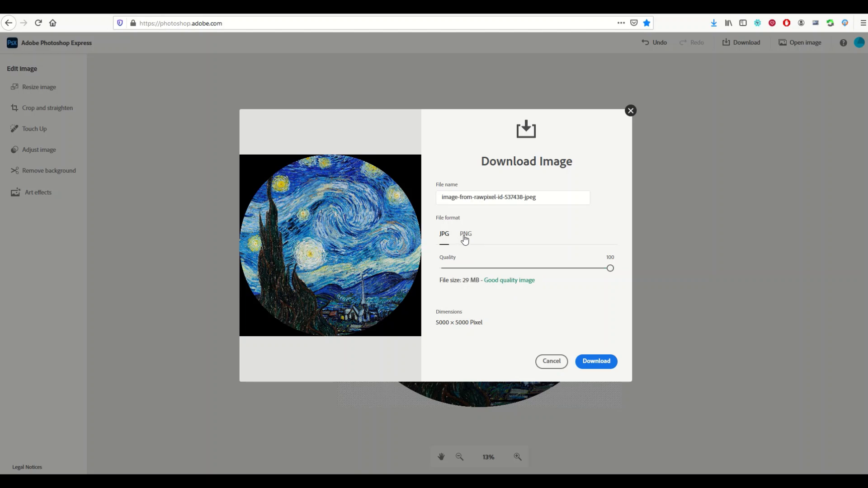
Switch the format back to PNG and start the download.
{"action": "left_click", "coordinate": [465, 233]}
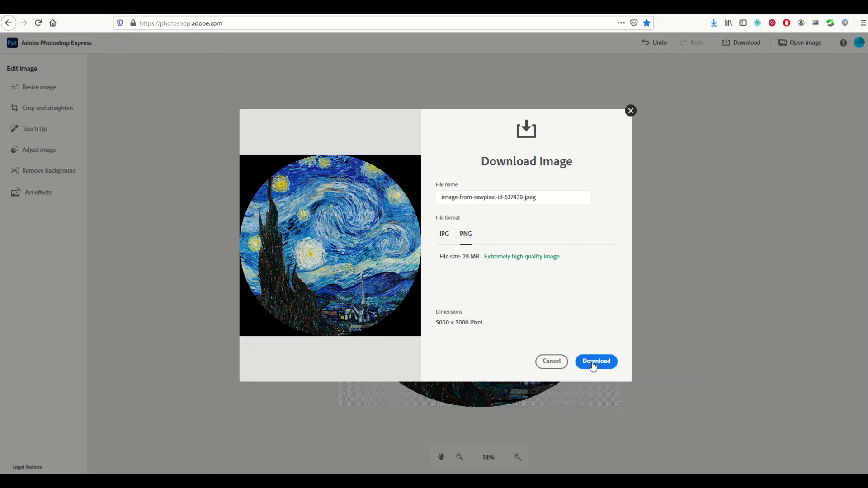
{"action": "left_click", "coordinate": [596, 361]}
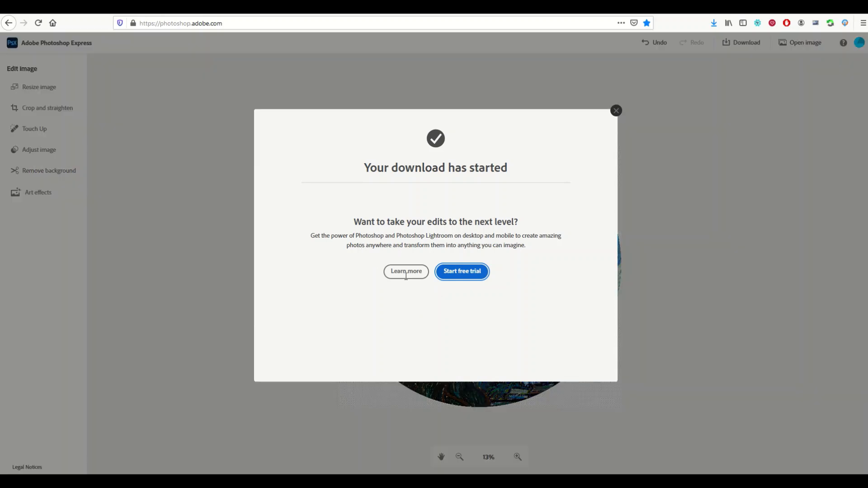
{"action": "mouse_move", "coordinate": [393, 287]}
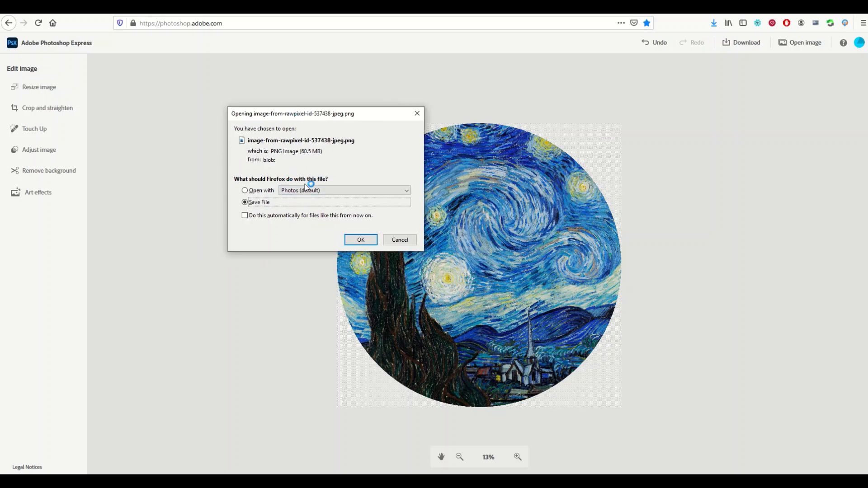
{"action": "mouse_move", "coordinate": [299, 231]}
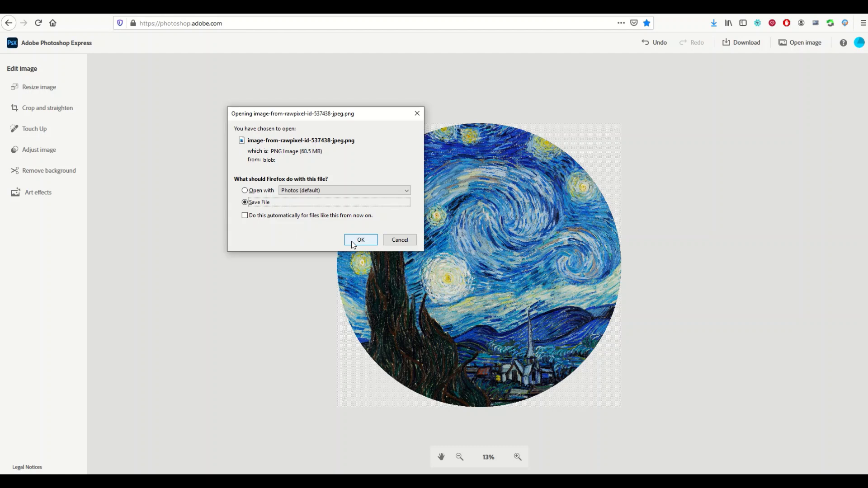
{"action": "mouse_move", "coordinate": [353, 143]}
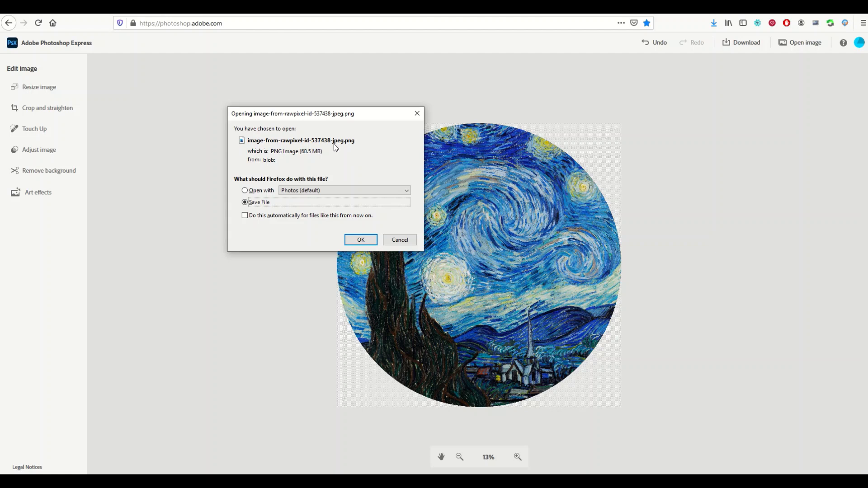
{"action": "mouse_move", "coordinate": [254, 148]}
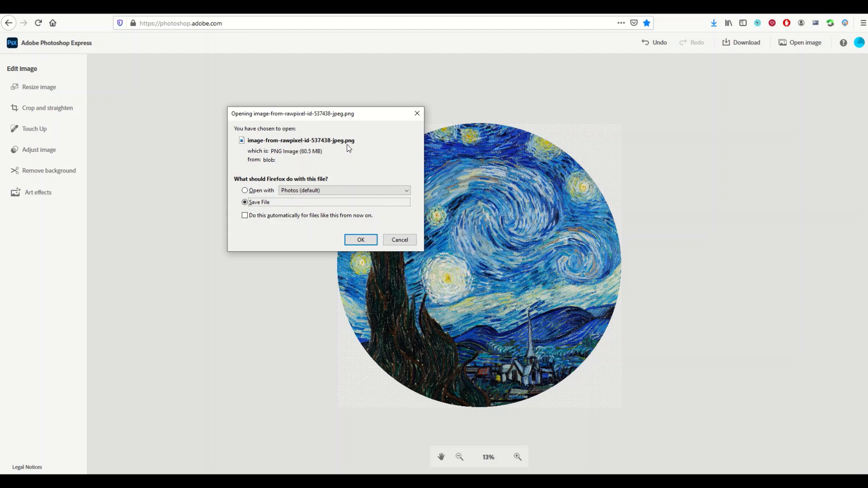
{"action": "mouse_move", "coordinate": [354, 147]}
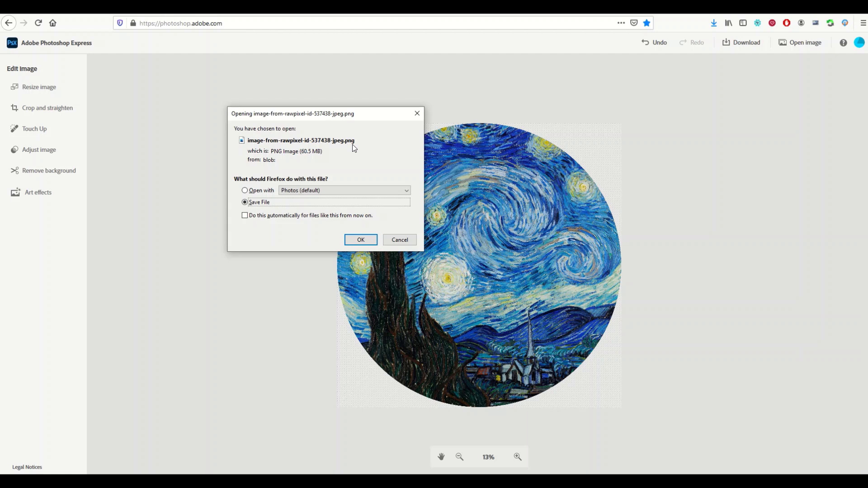
{"action": "mouse_move", "coordinate": [468, 284]}
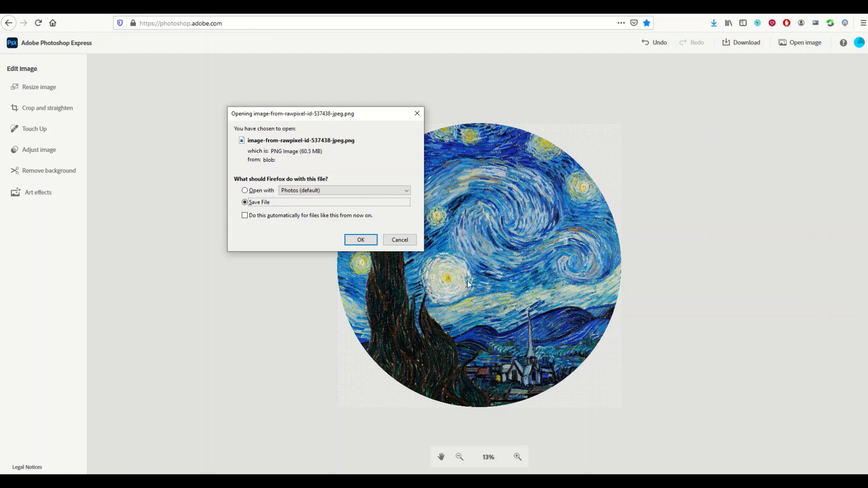
Confirm Firefox's Save File prompt for the 80.5 MB circular PNG.
{"action": "left_click", "coordinate": [360, 238]}
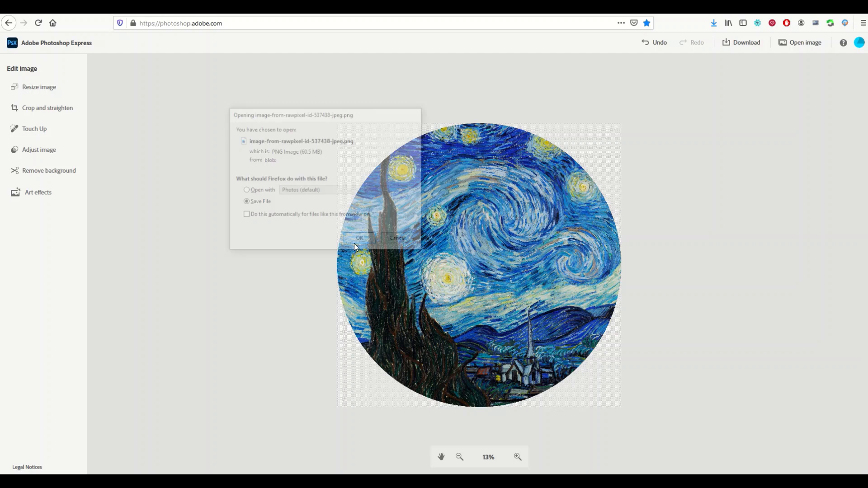
{"action": "left_click", "coordinate": [359, 238]}
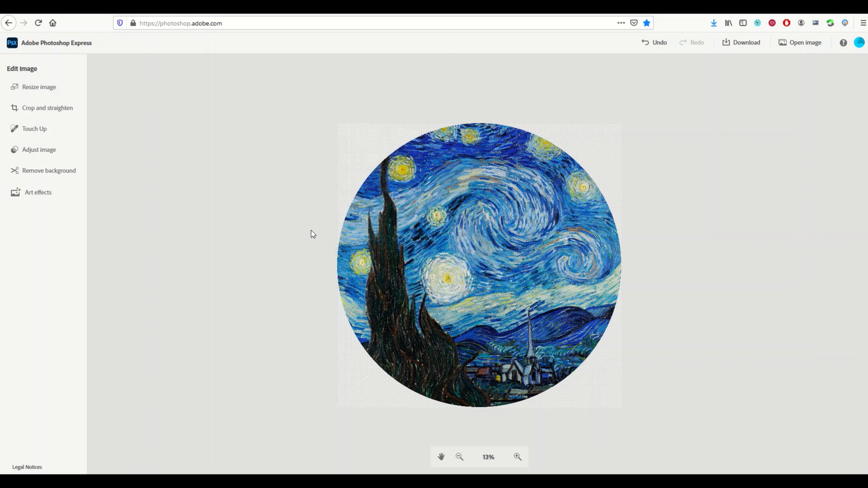
{"action": "mouse_move", "coordinate": [132, 139]}
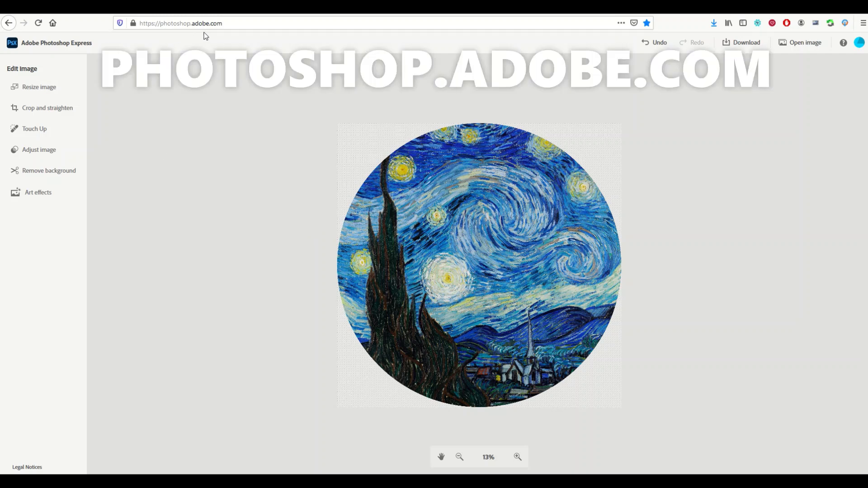
{"action": "mouse_move", "coordinate": [602, 340]}
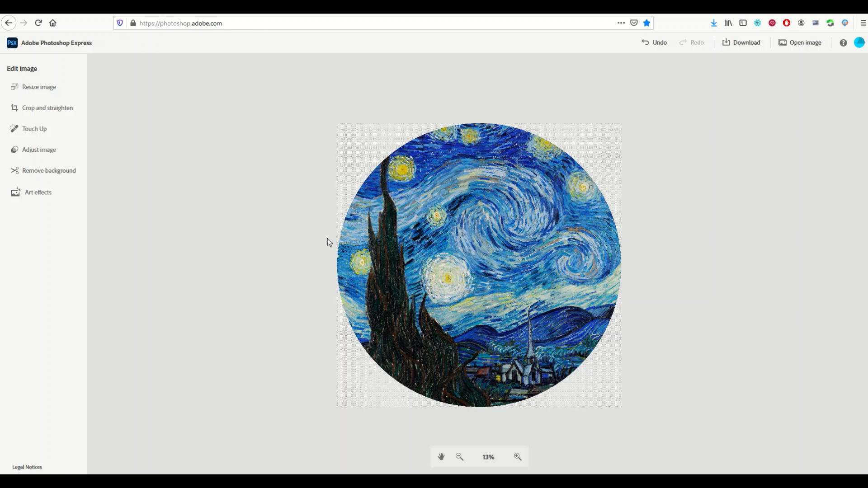
{"action": "mouse_move", "coordinate": [588, 331]}
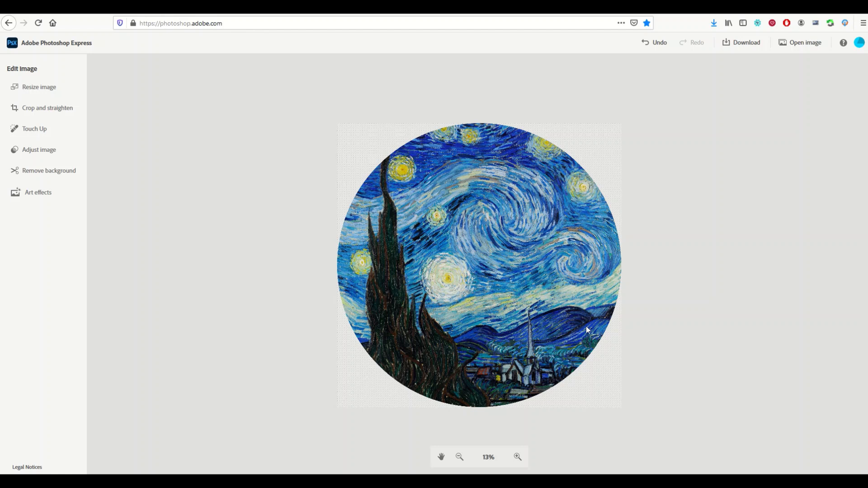
{"action": "mouse_move", "coordinate": [300, 313]}
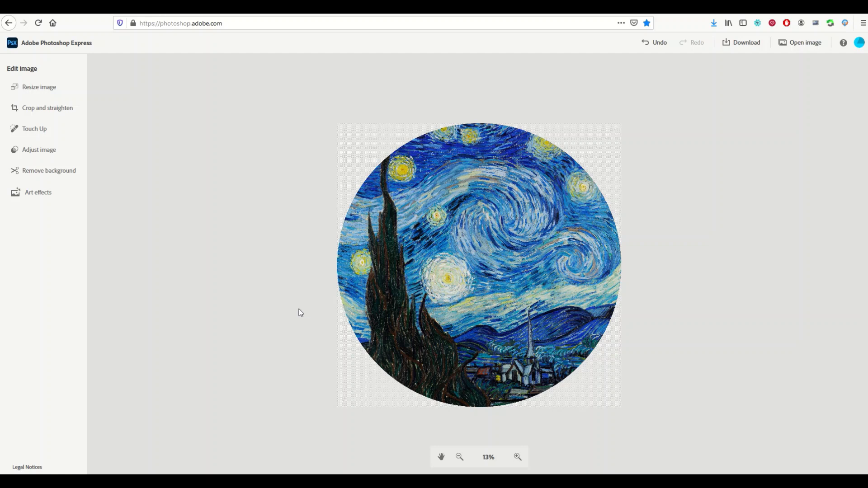